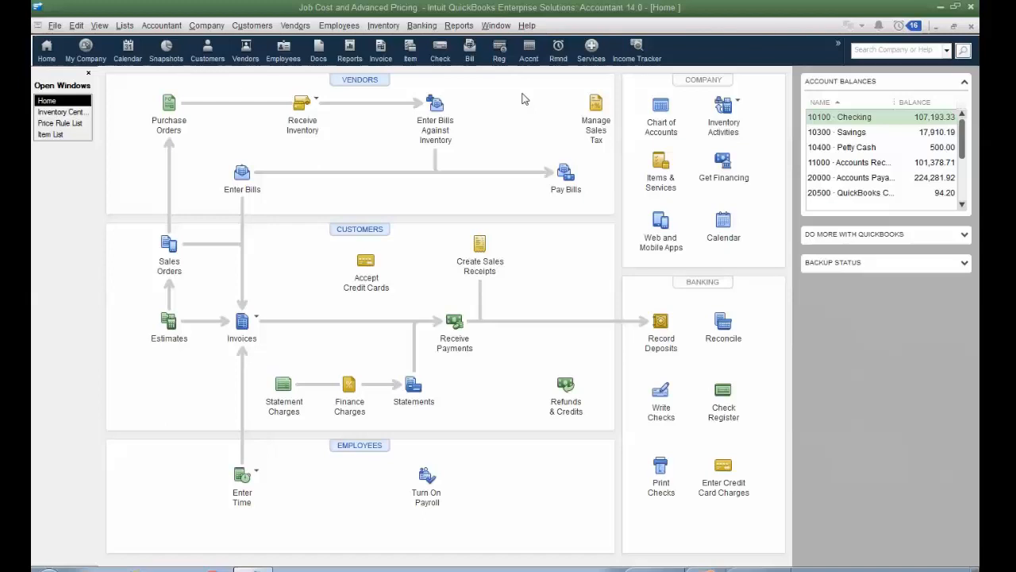
mouse_move(520, 117)
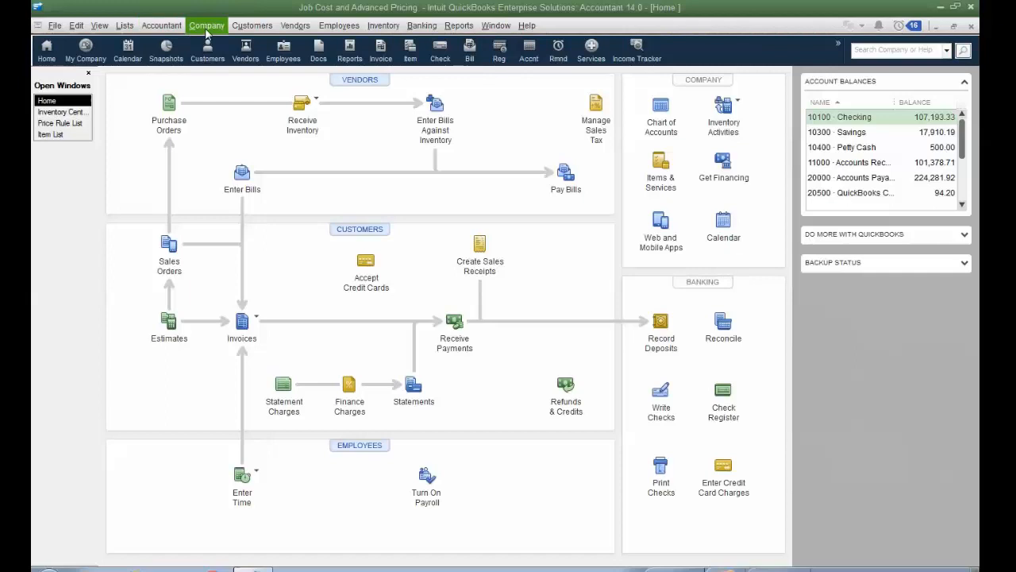
Step: Show the Role List in Users and Roles via Company > Users, reviewing the predefined roles
click(206, 25)
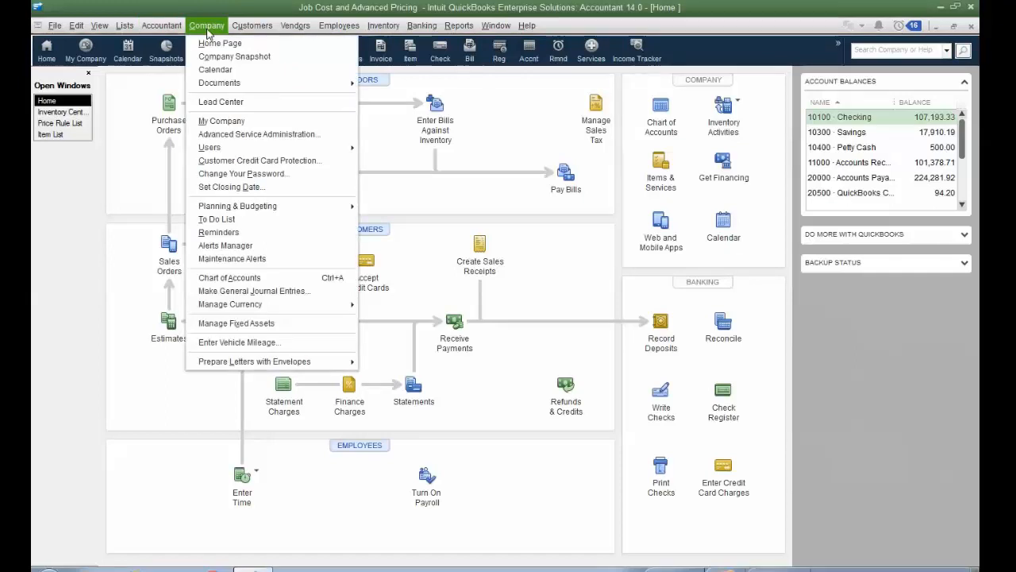
mouse_move(209, 148)
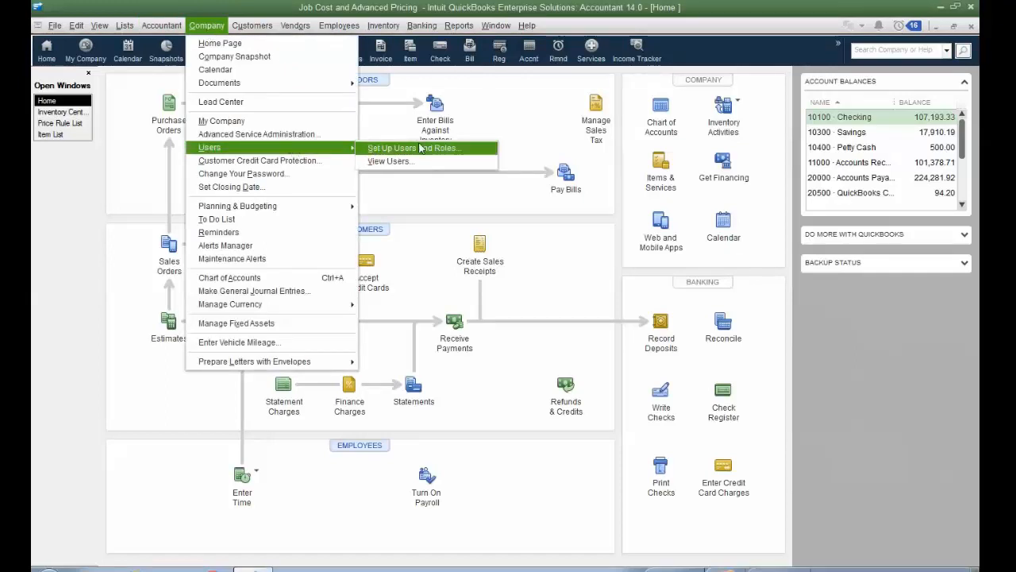
click(413, 148)
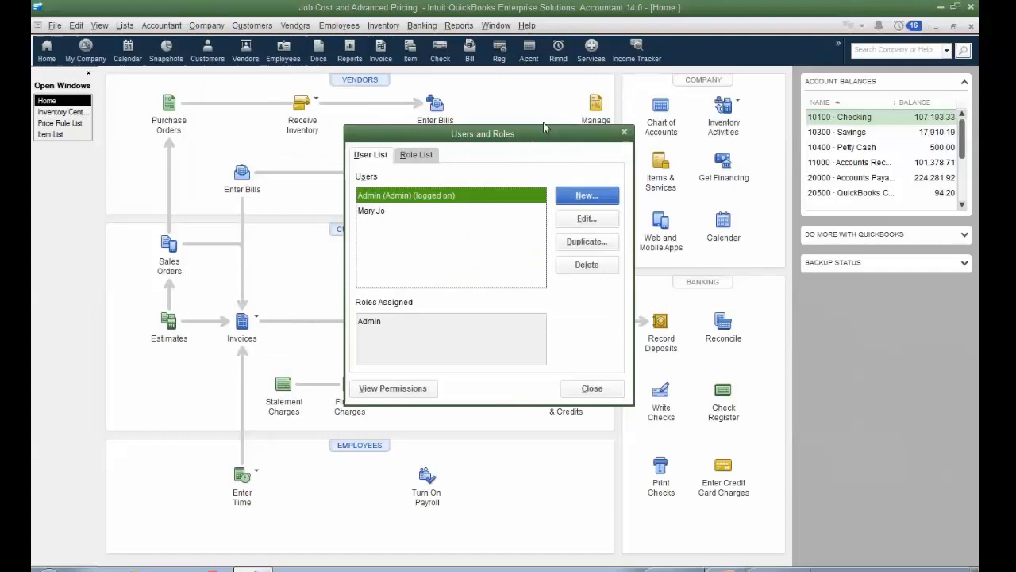
click(416, 154)
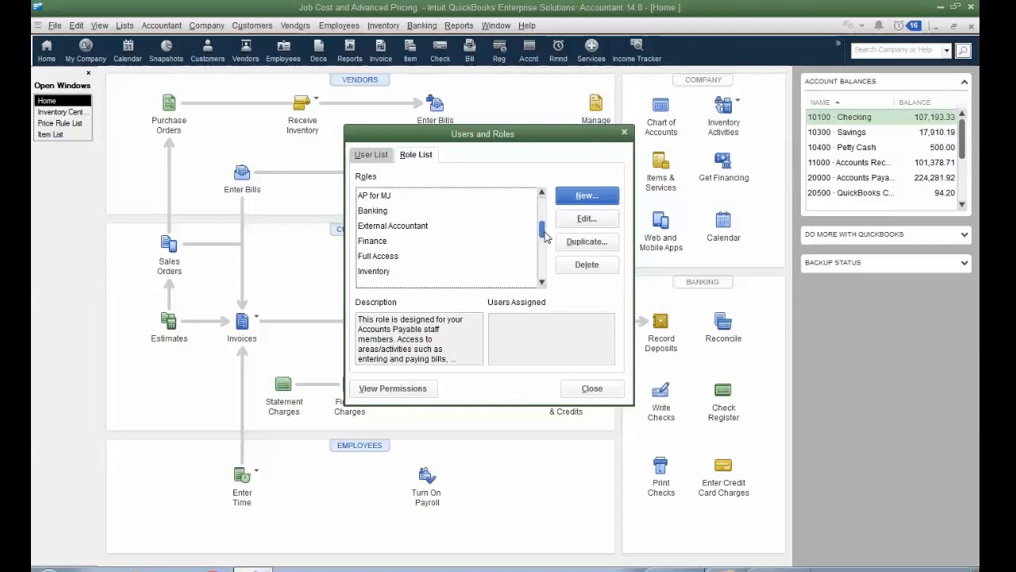
scroll(down, 3)
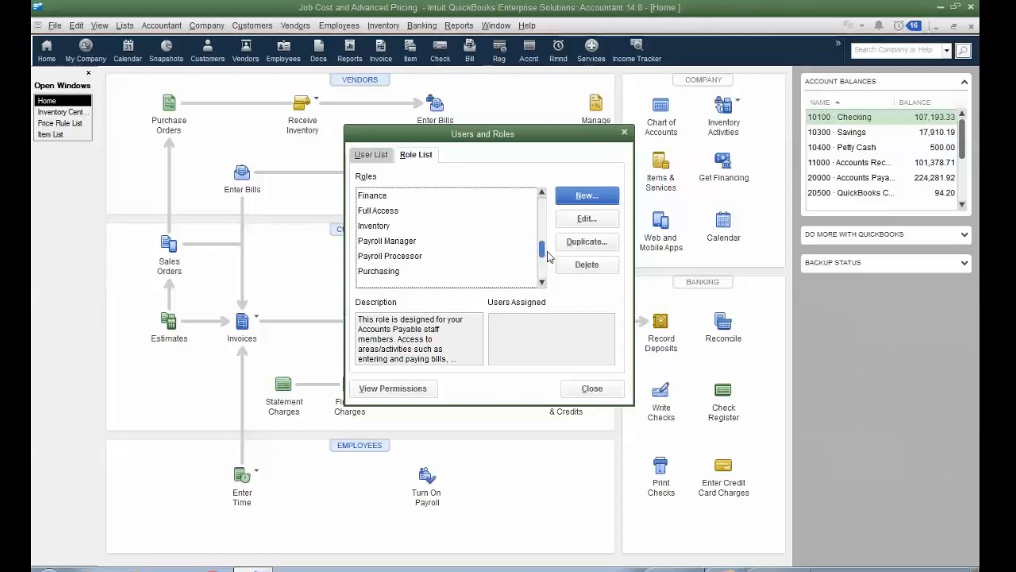
scroll(up, 3)
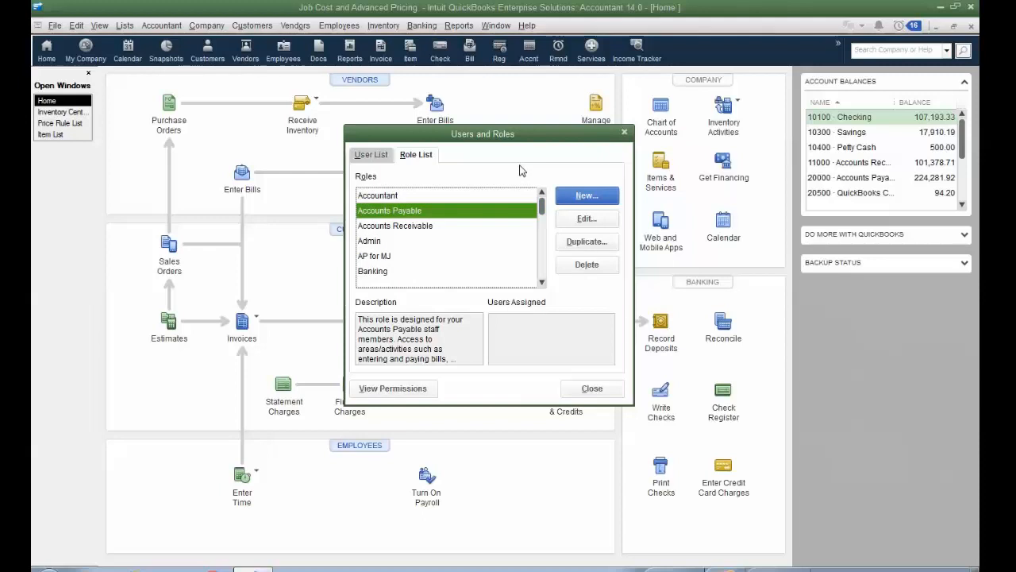
Step: Edit the Accounts Payable role and select the Checking register under Banking for access changes
click(588, 219)
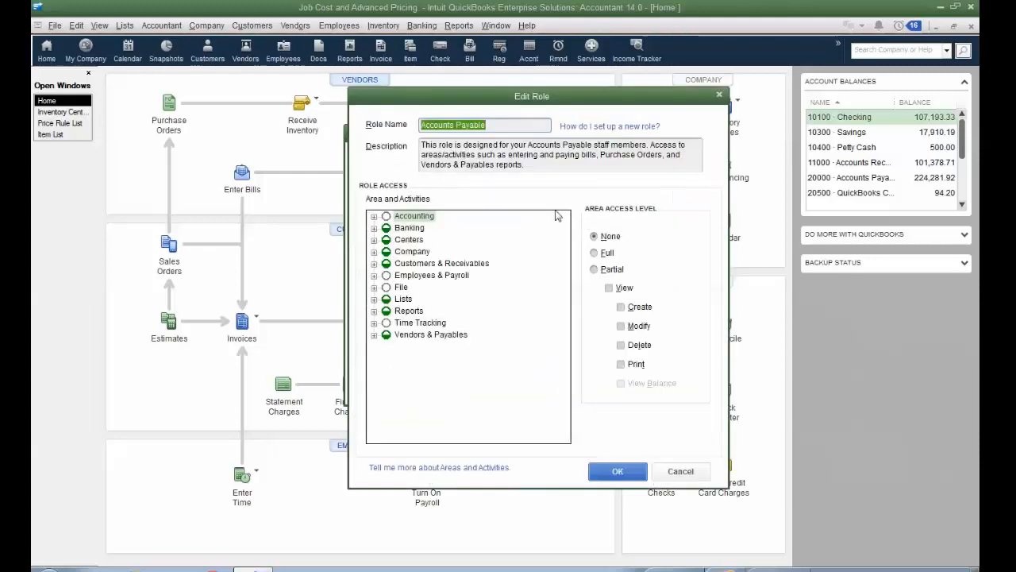
mouse_move(423, 251)
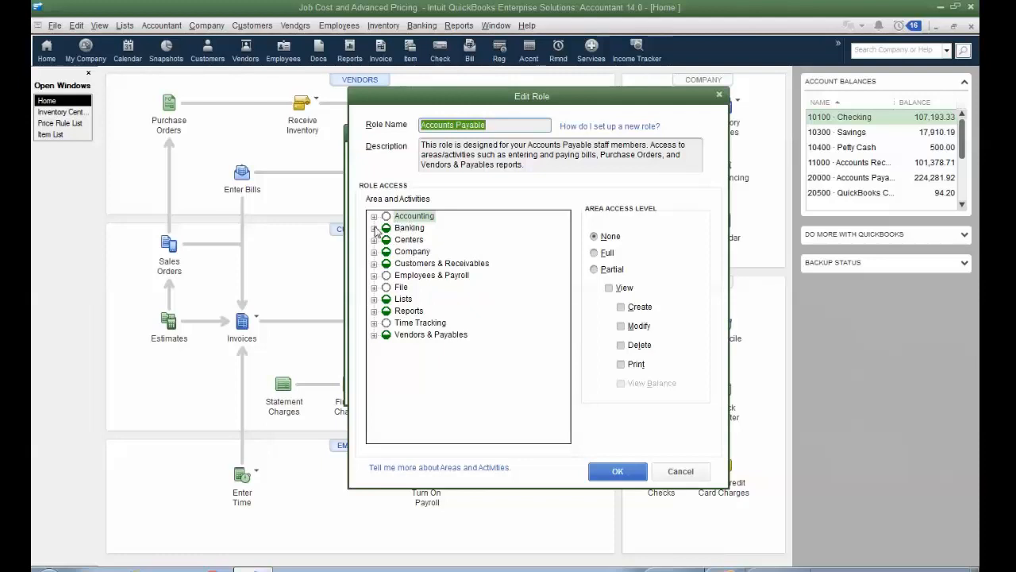
click(375, 228)
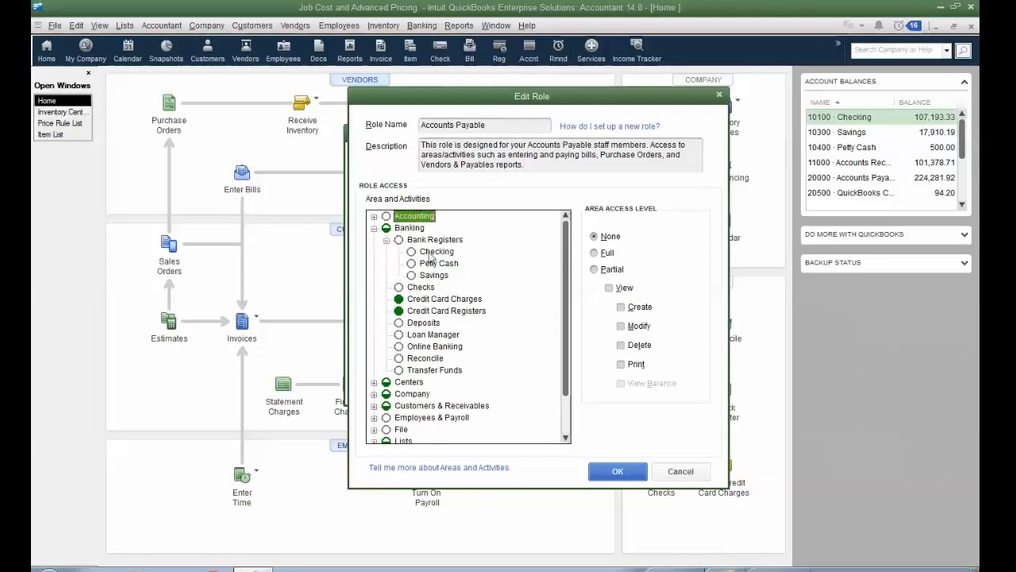
click(435, 275)
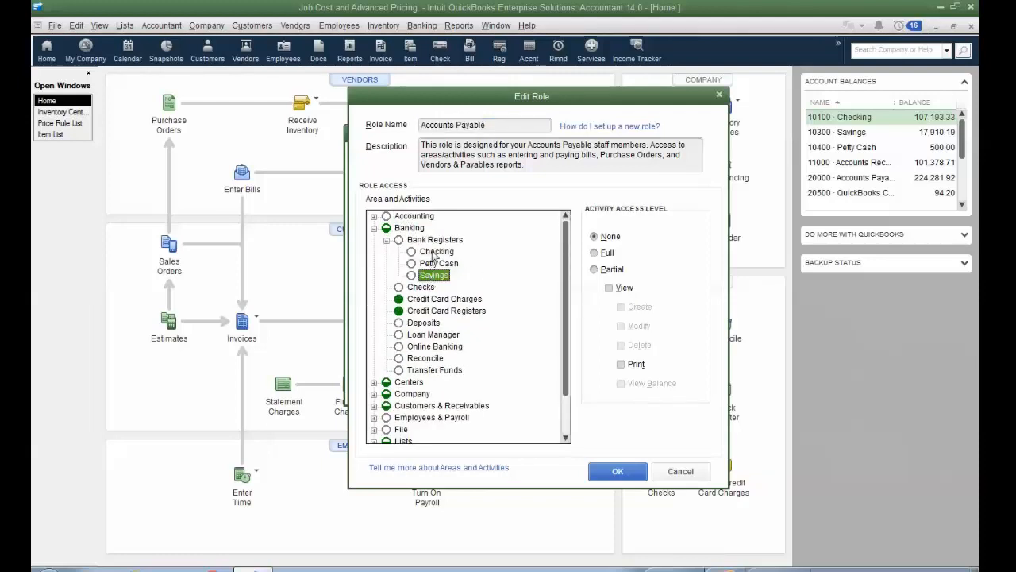
click(437, 251)
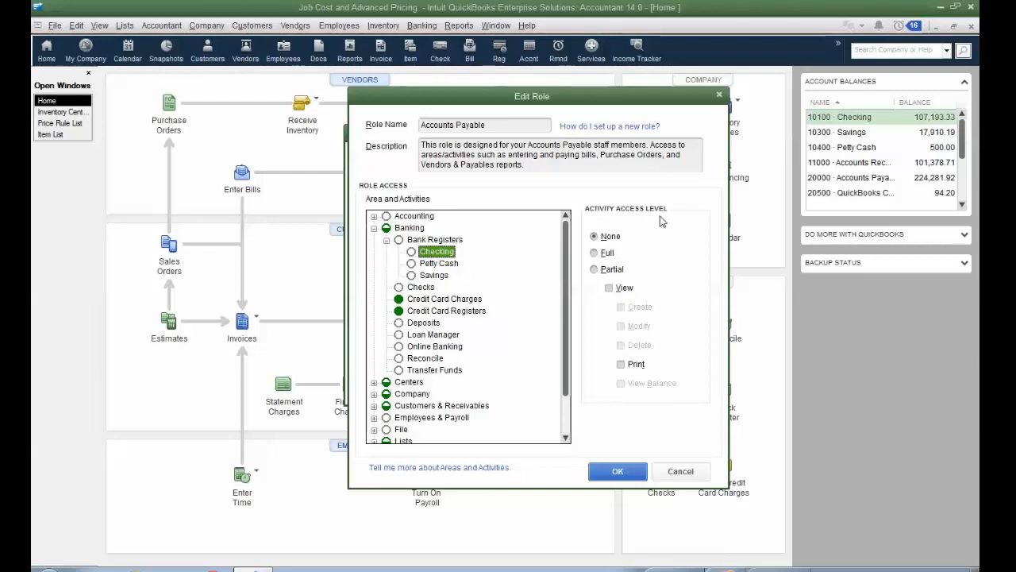
mouse_move(672, 241)
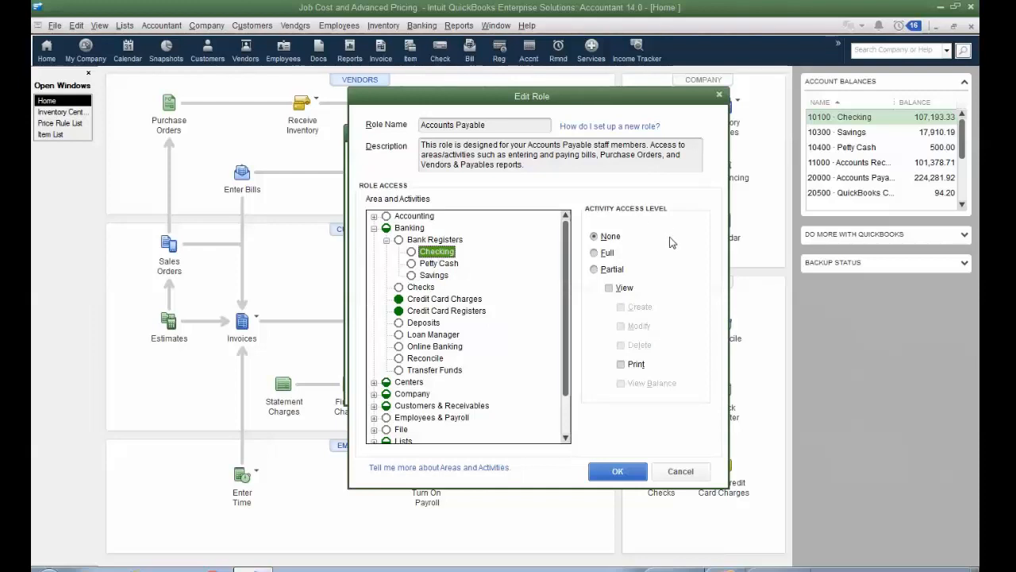
mouse_move(622, 297)
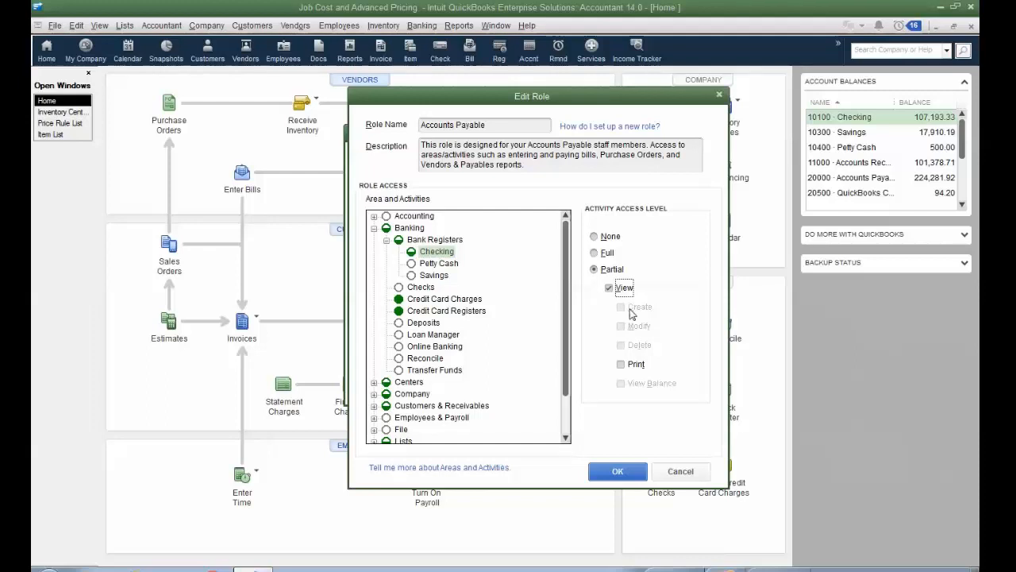
mouse_move(378, 251)
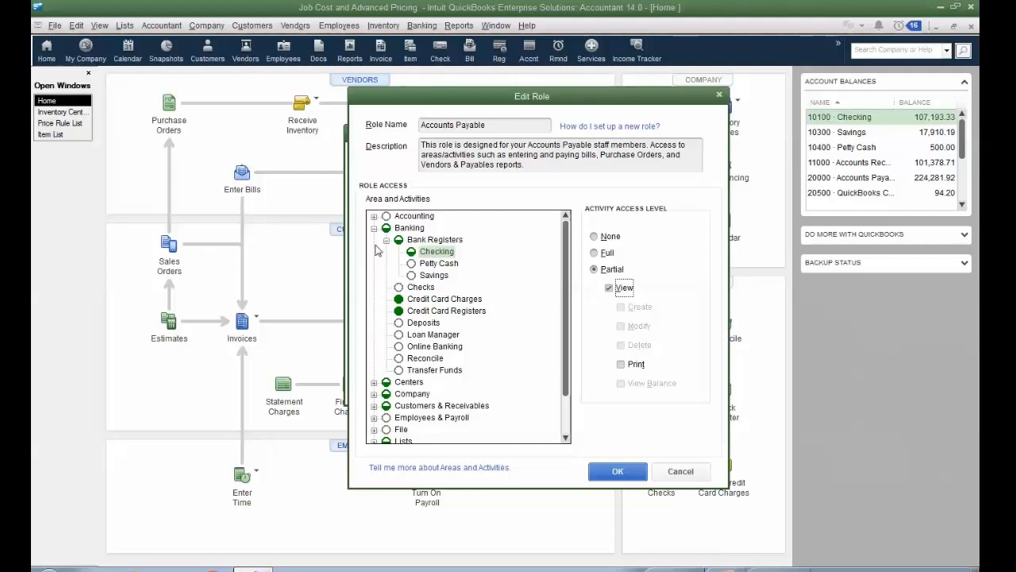
Step: Under Customers & Receivables, grant Credit Memos partial access with View and Create, then check Vendors & Payables
click(375, 229)
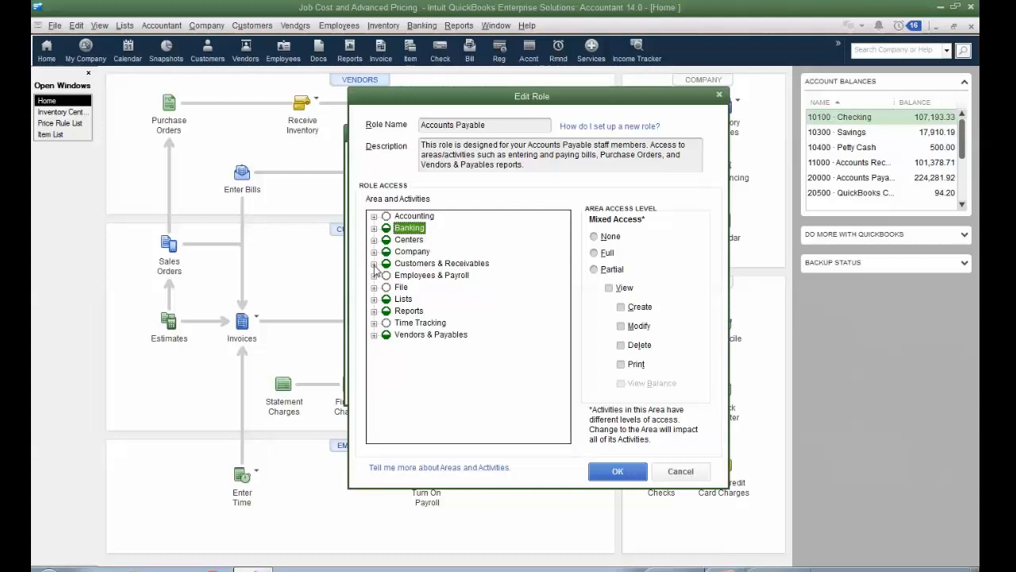
click(375, 263)
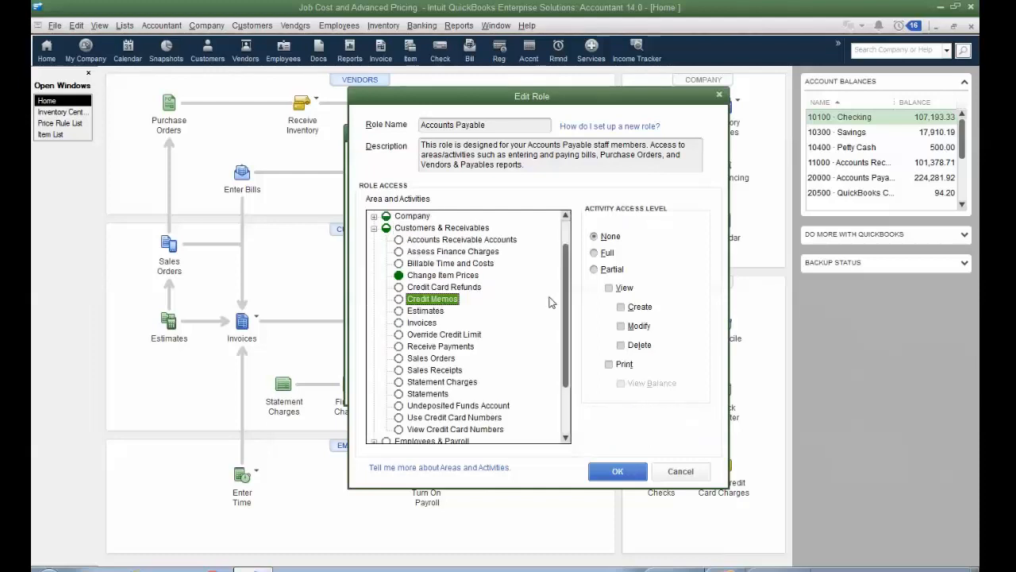
click(594, 268)
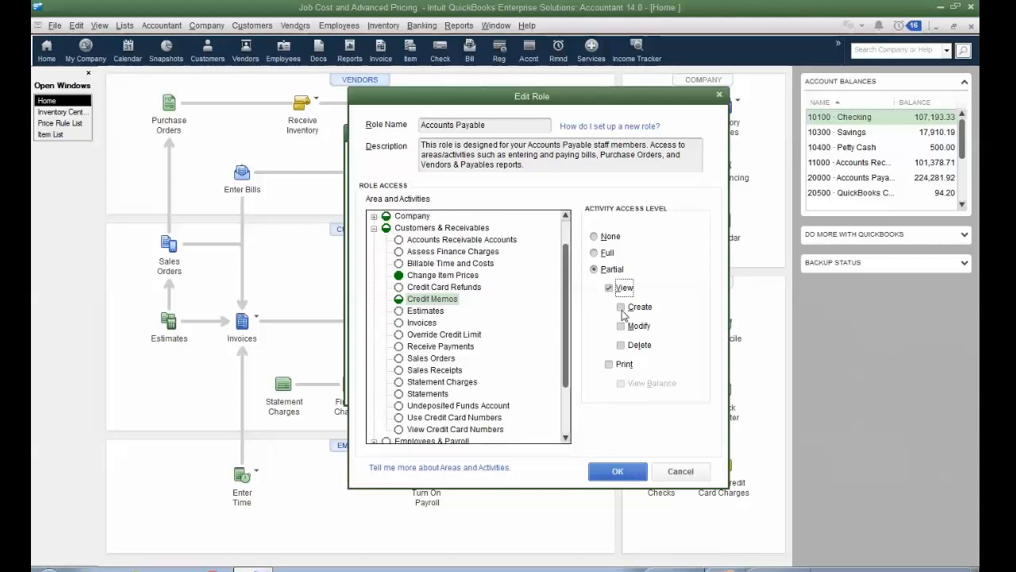
click(621, 306)
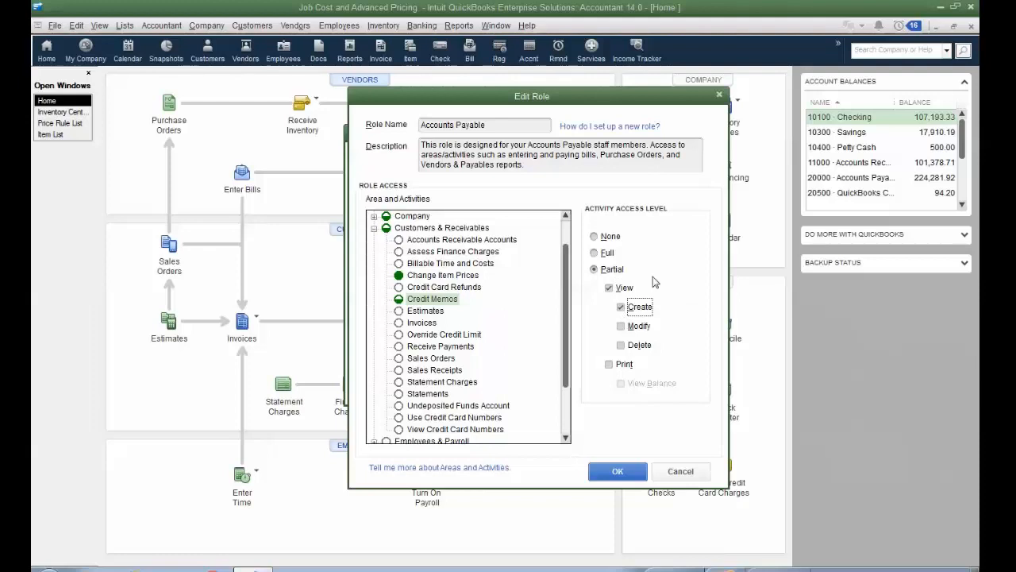
mouse_move(518, 268)
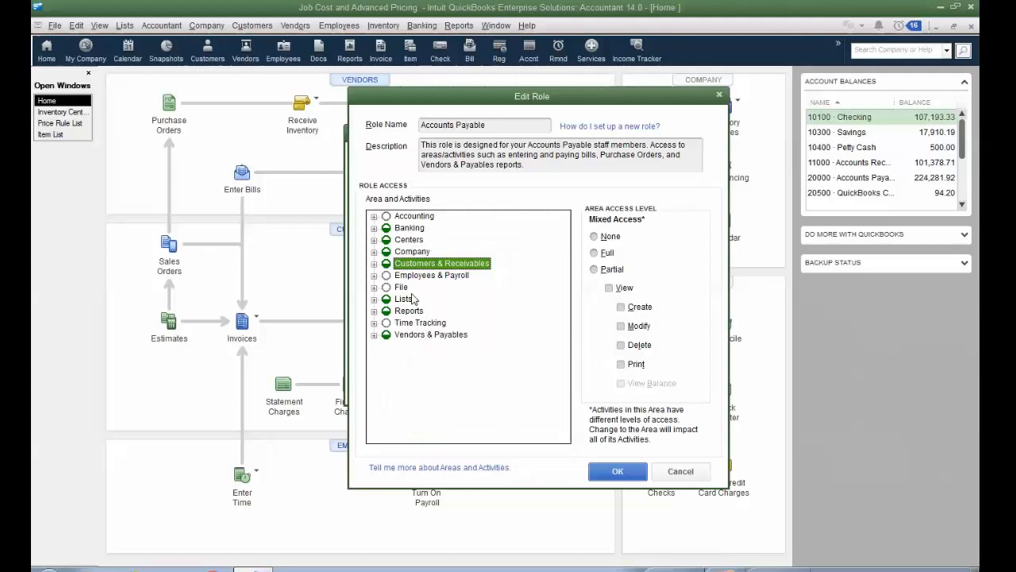
click(432, 333)
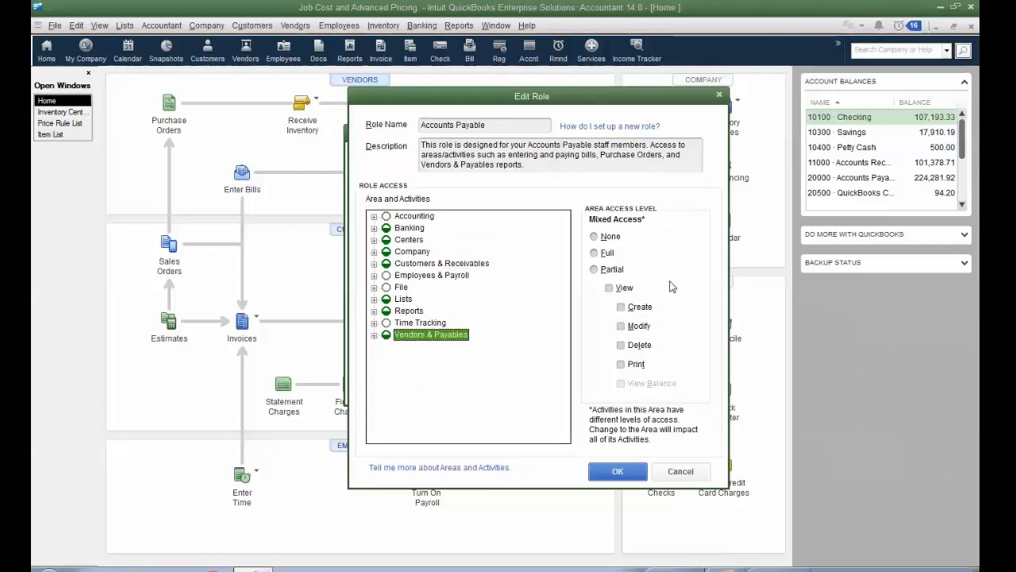
mouse_move(670, 264)
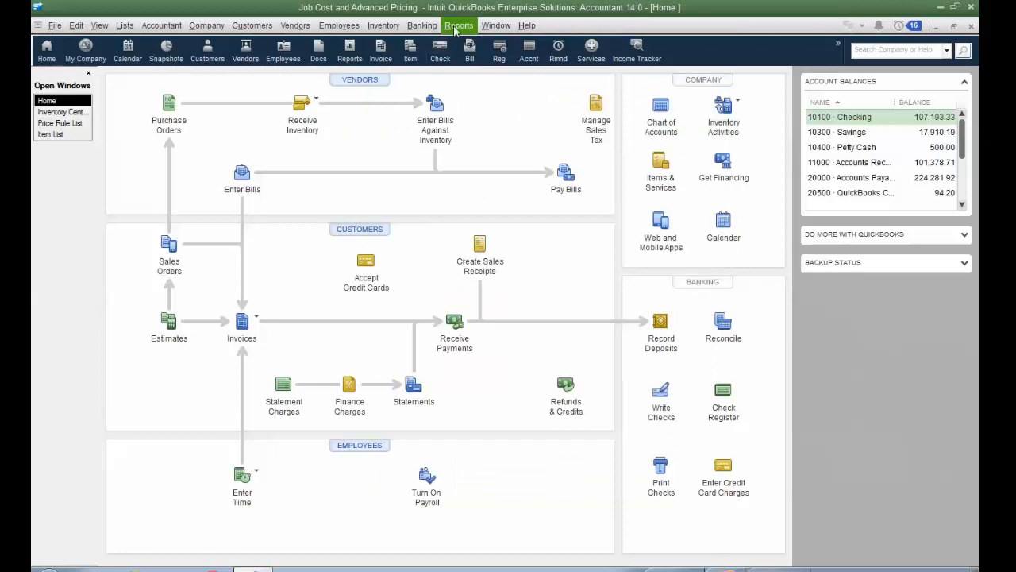
Step: Start Combine Reports From Multiple Companies, listing the Job Cost and Advanced Pricing file
click(458, 25)
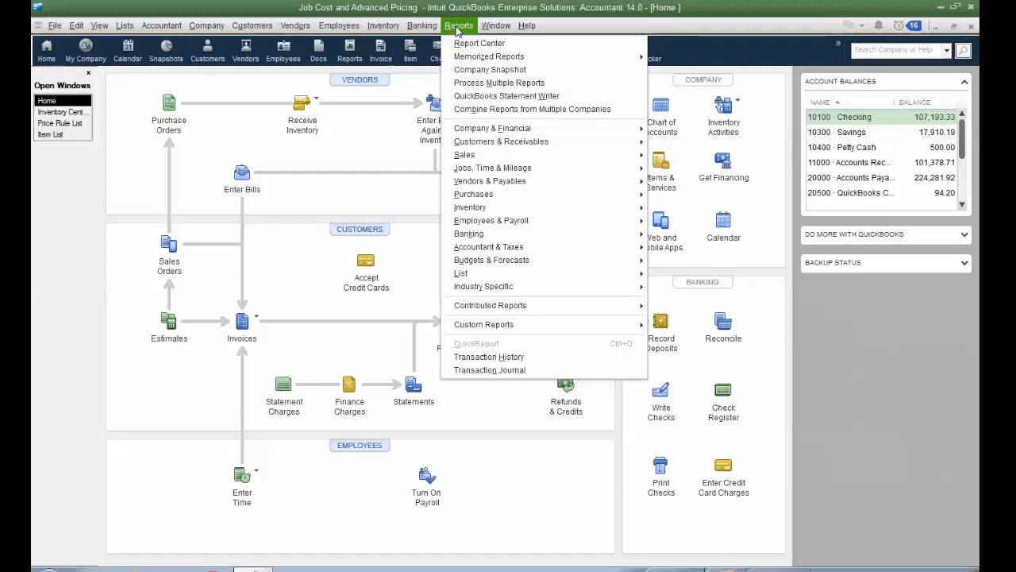
mouse_move(505, 96)
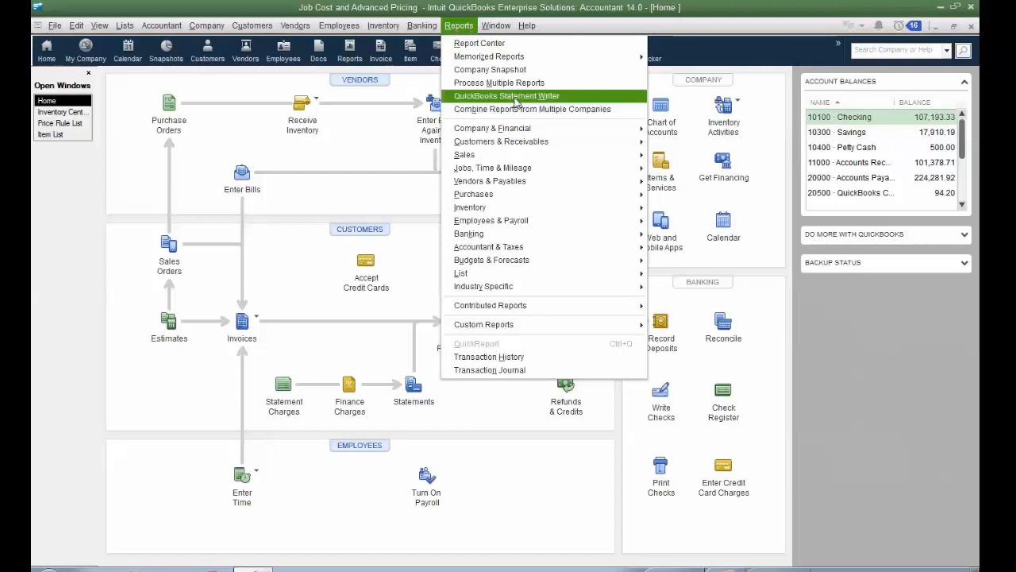
mouse_move(532, 108)
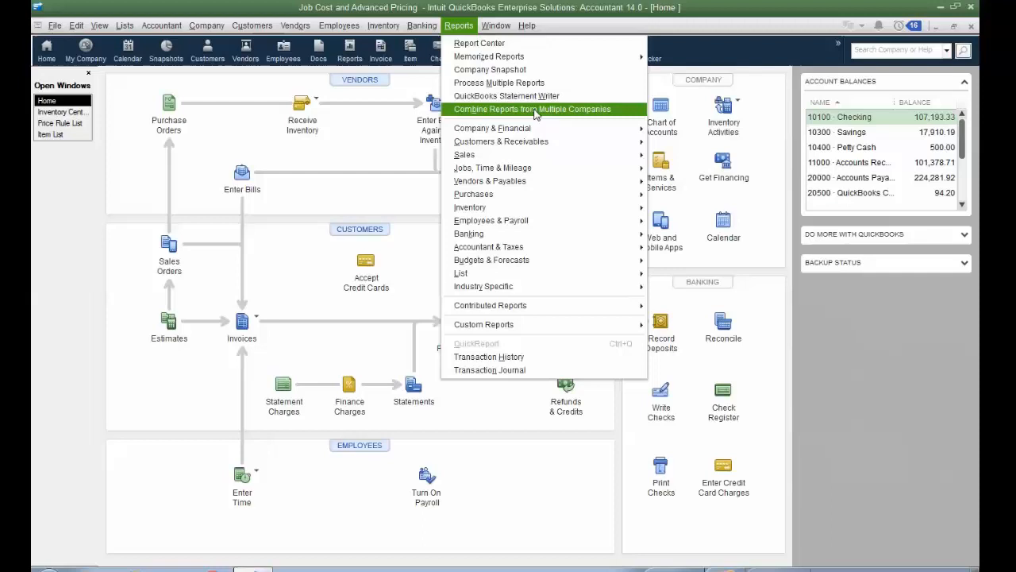
click(532, 108)
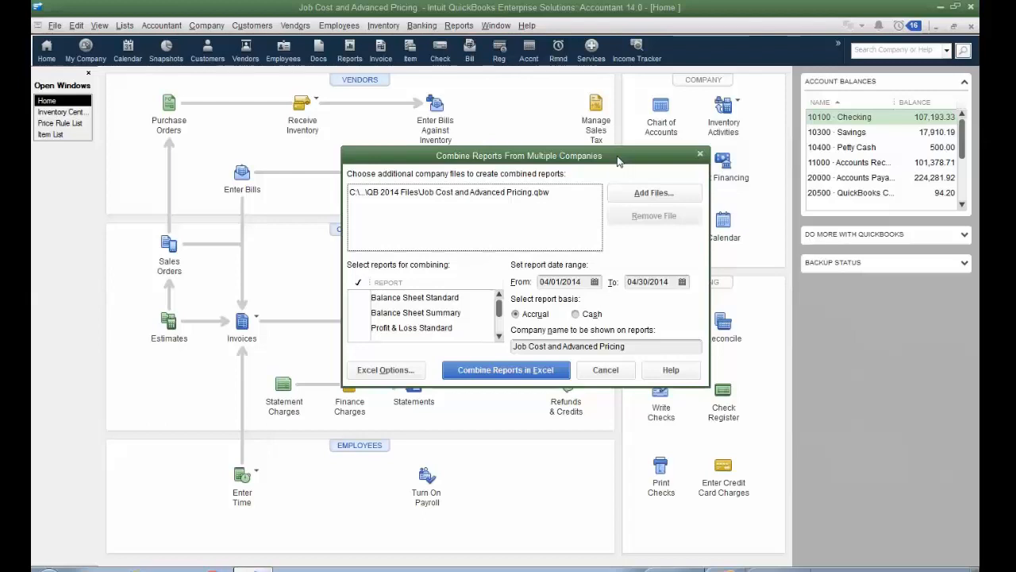
mouse_move(619, 214)
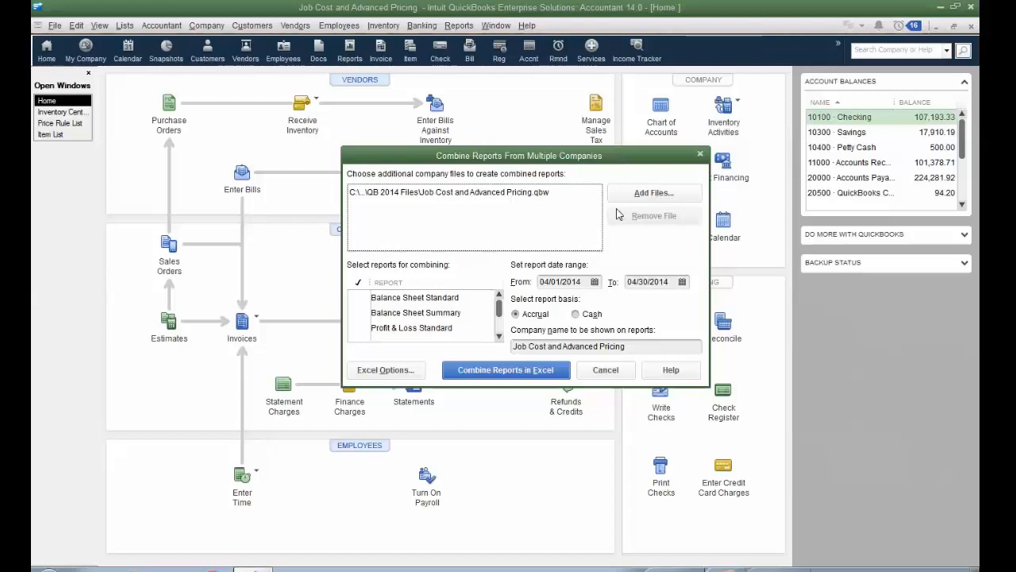
Step: Cancel the Combine Reports dialog and return to the Home page
click(605, 369)
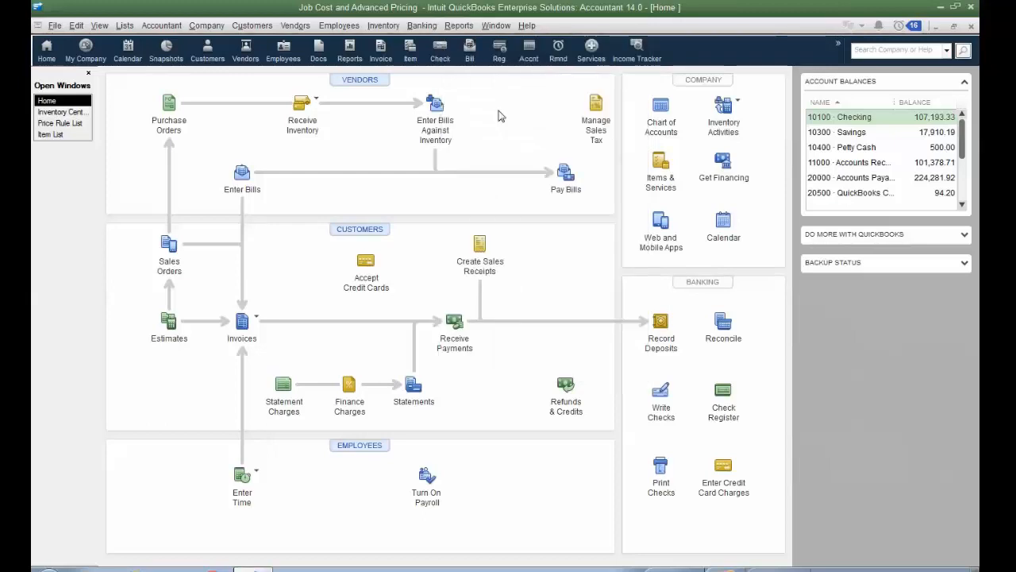
mouse_move(508, 115)
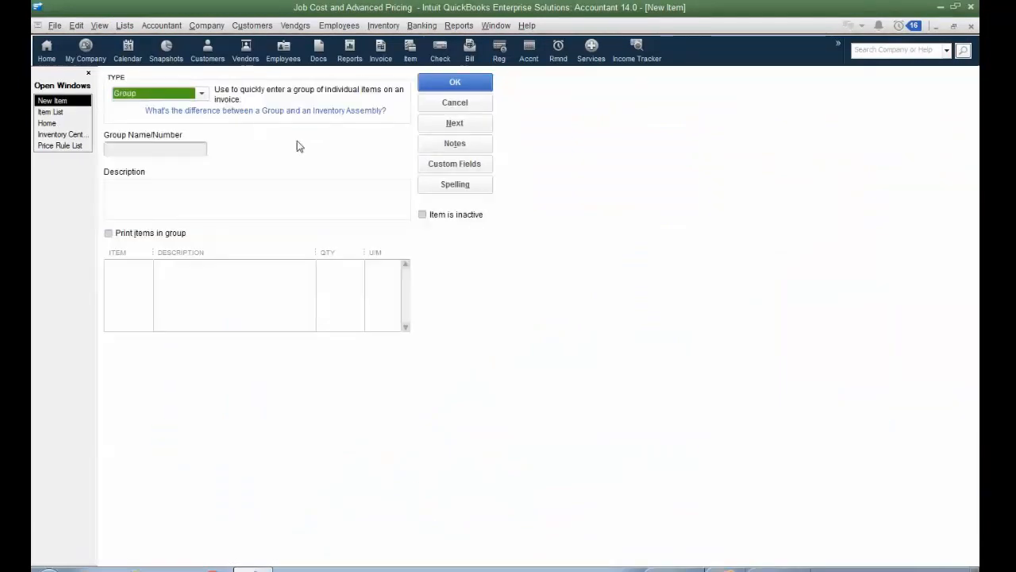
mouse_move(601, 202)
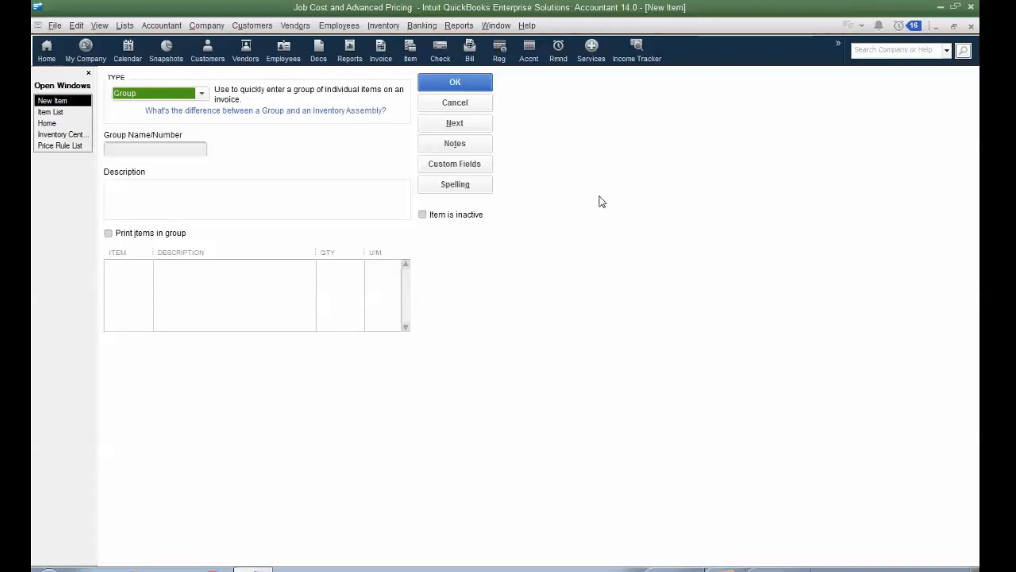
Step: Bring up the Inventory menu from the Item List
click(384, 25)
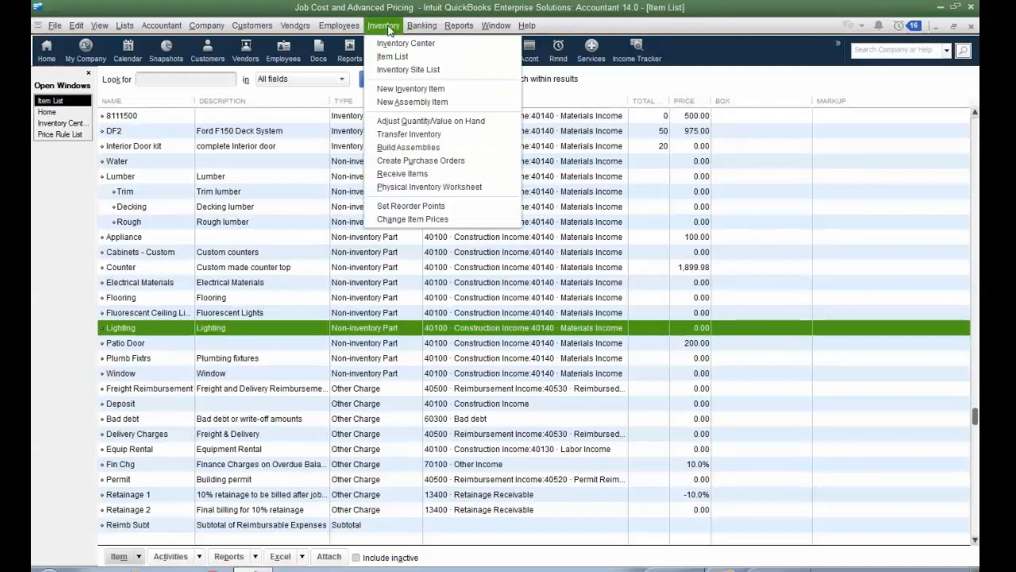
Step: Build 1 DF2 assembly, dismissing the shortage warning and auto-building required subassemblies
click(408, 146)
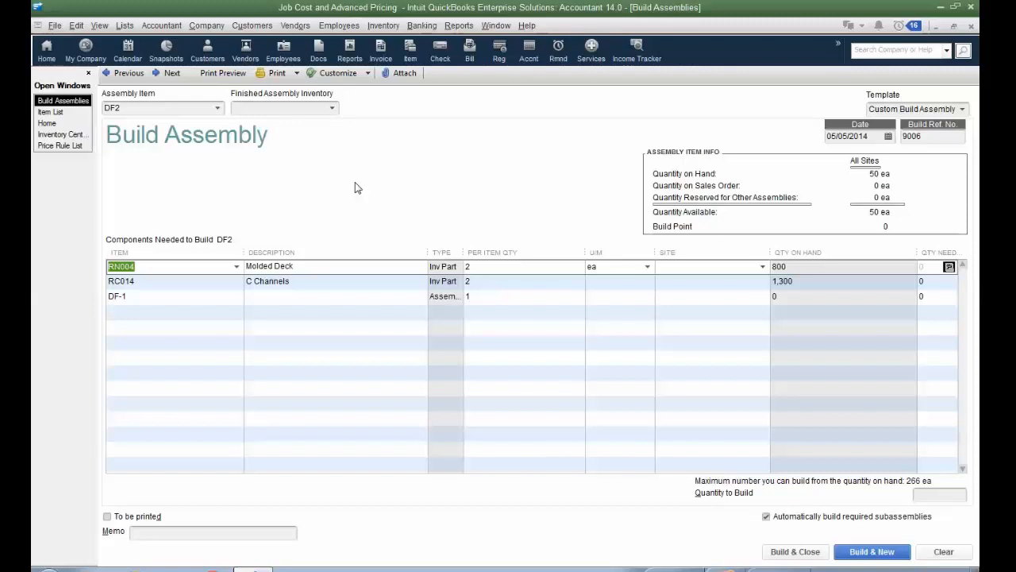
mouse_move(222, 349)
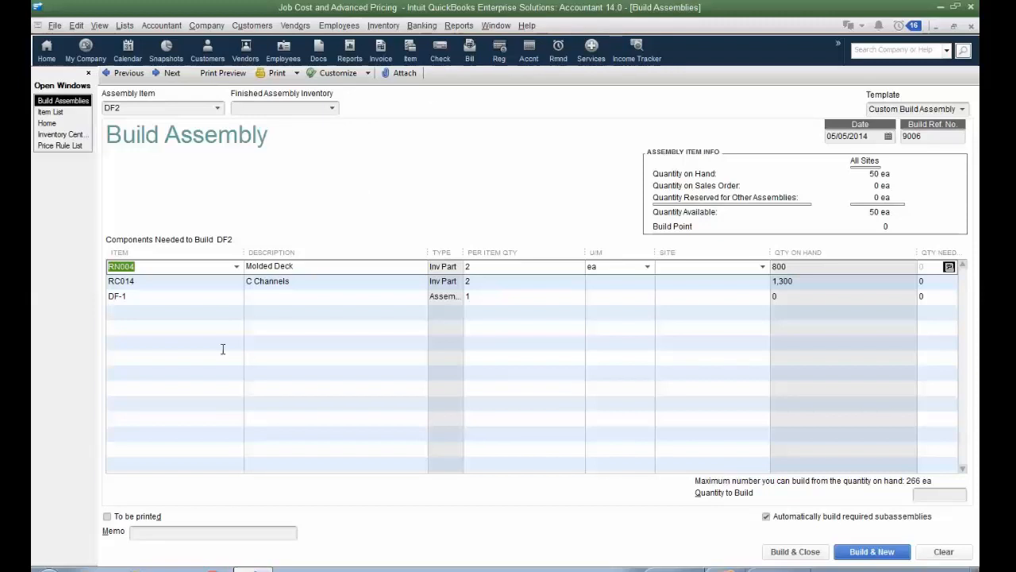
click(235, 267)
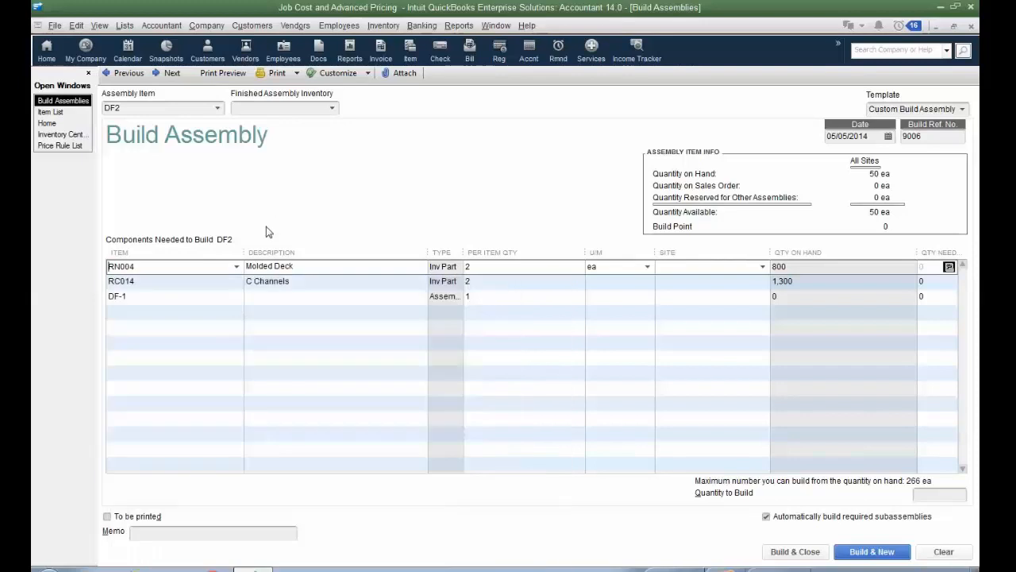
mouse_move(457, 200)
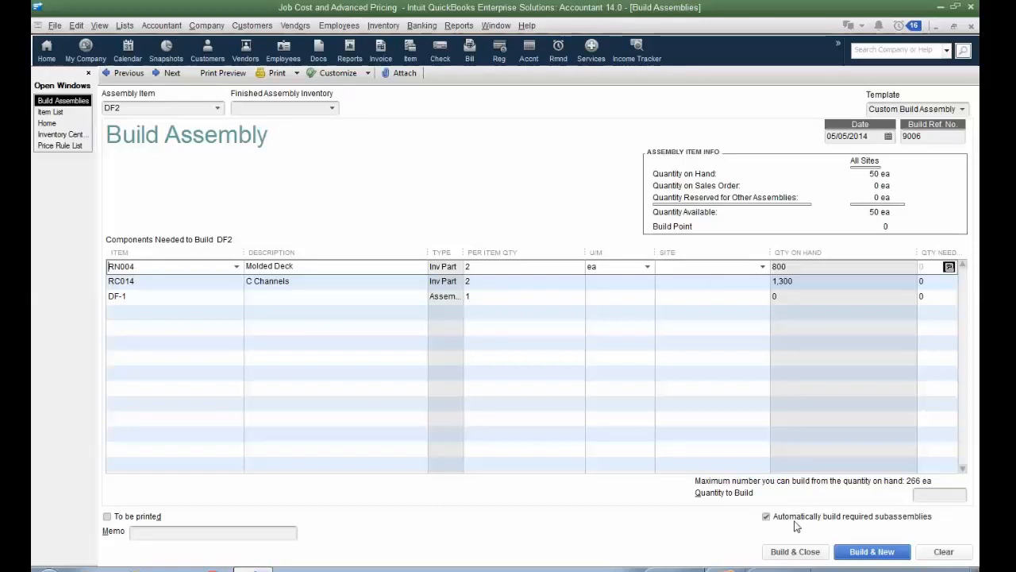
mouse_move(908, 524)
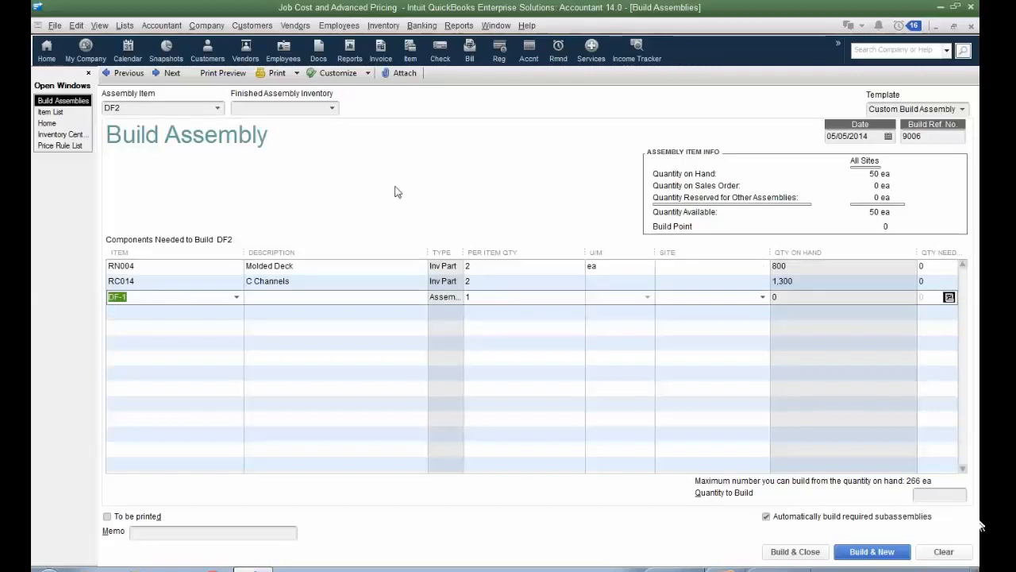
mouse_move(794, 300)
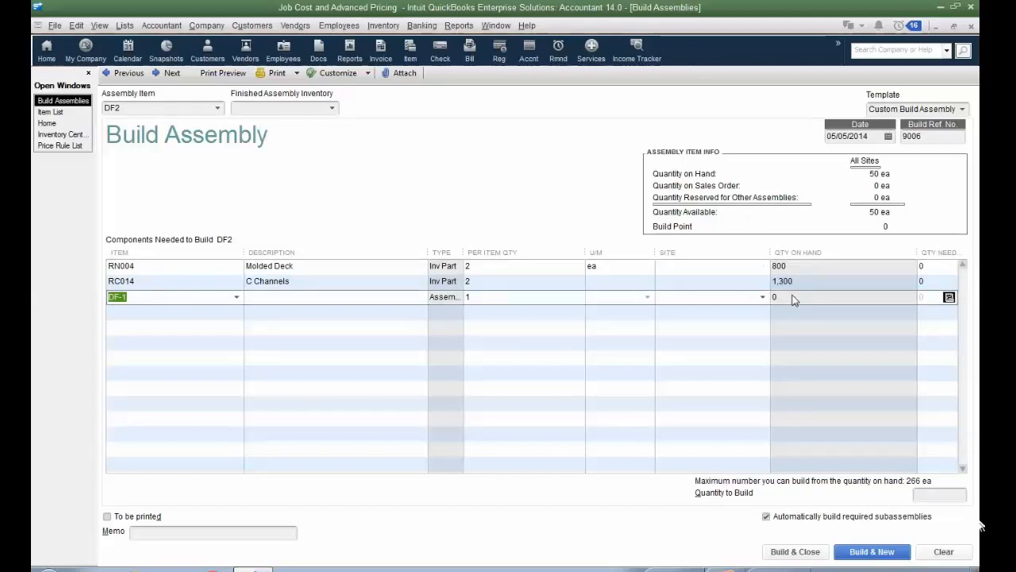
mouse_move(464, 251)
text(1)
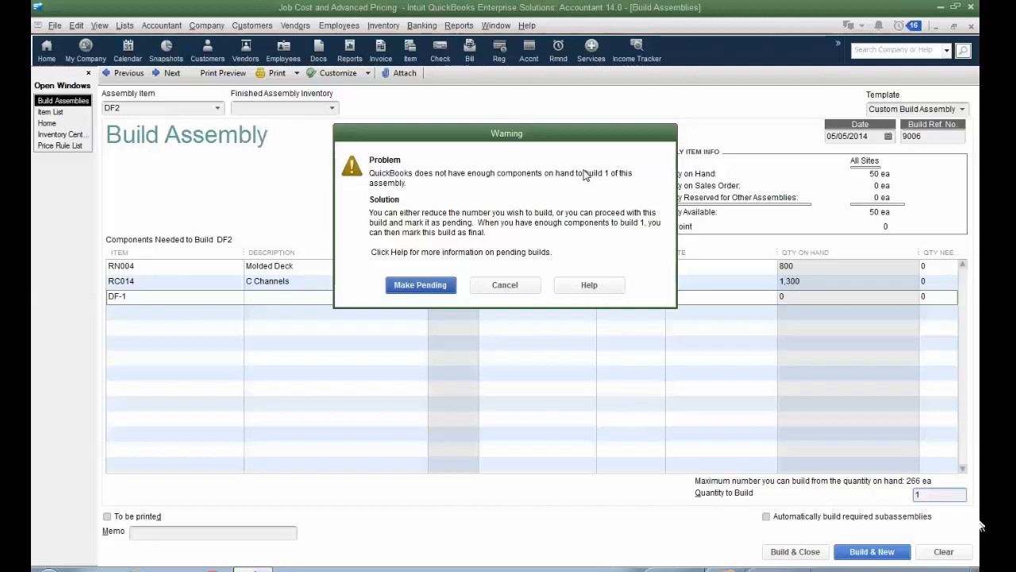
click(505, 284)
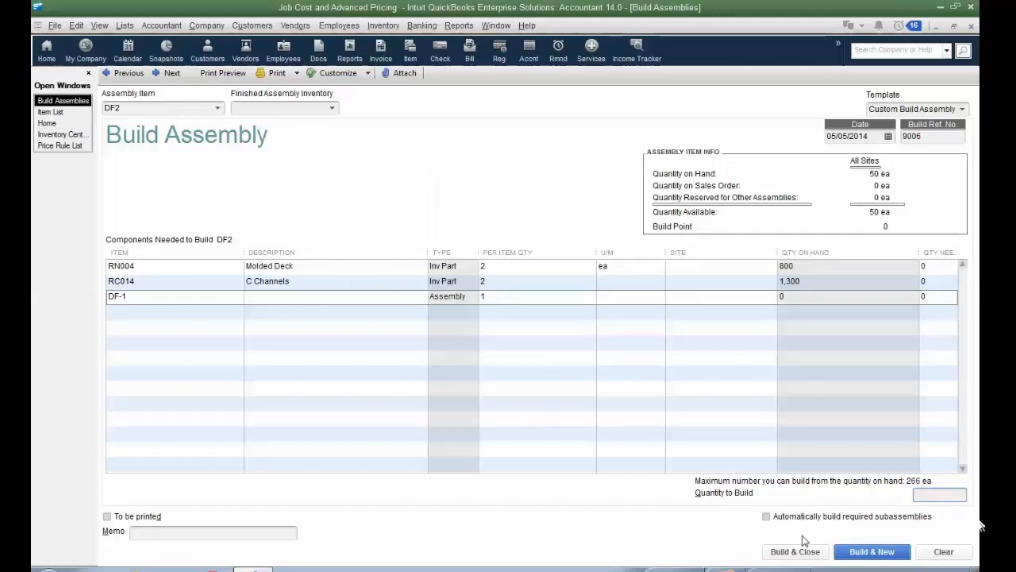
click(766, 516)
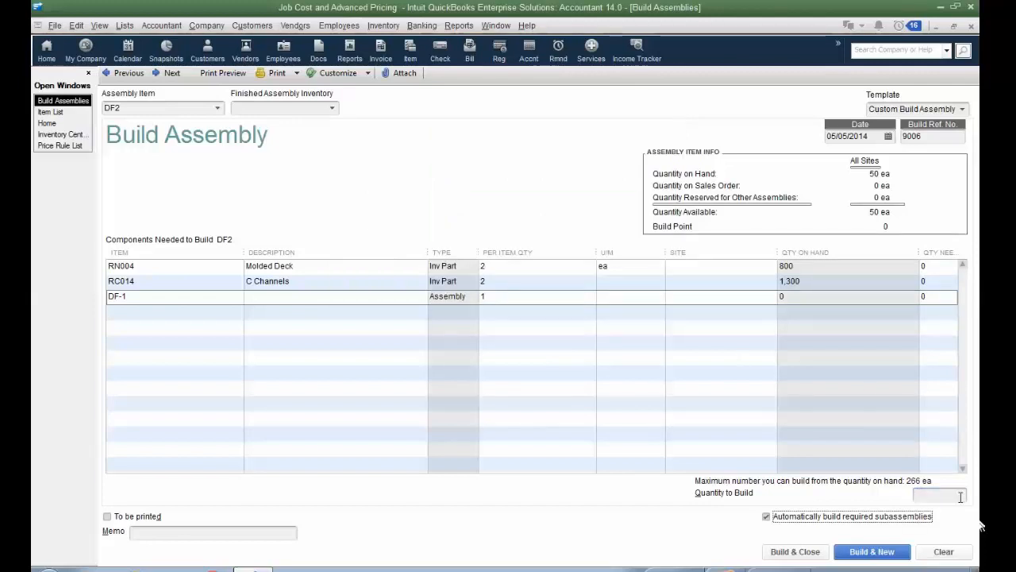
text(1)
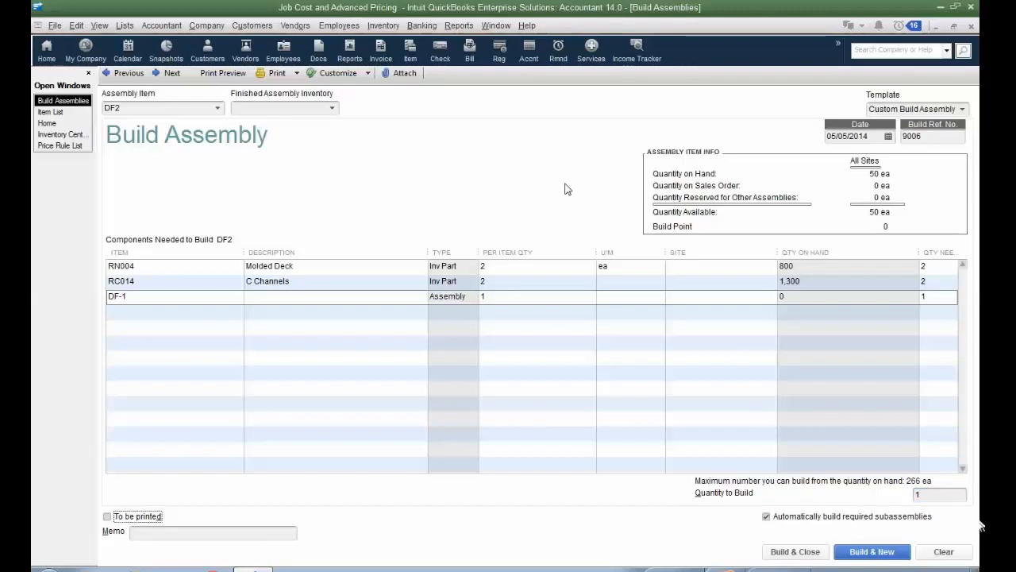
mouse_move(441, 178)
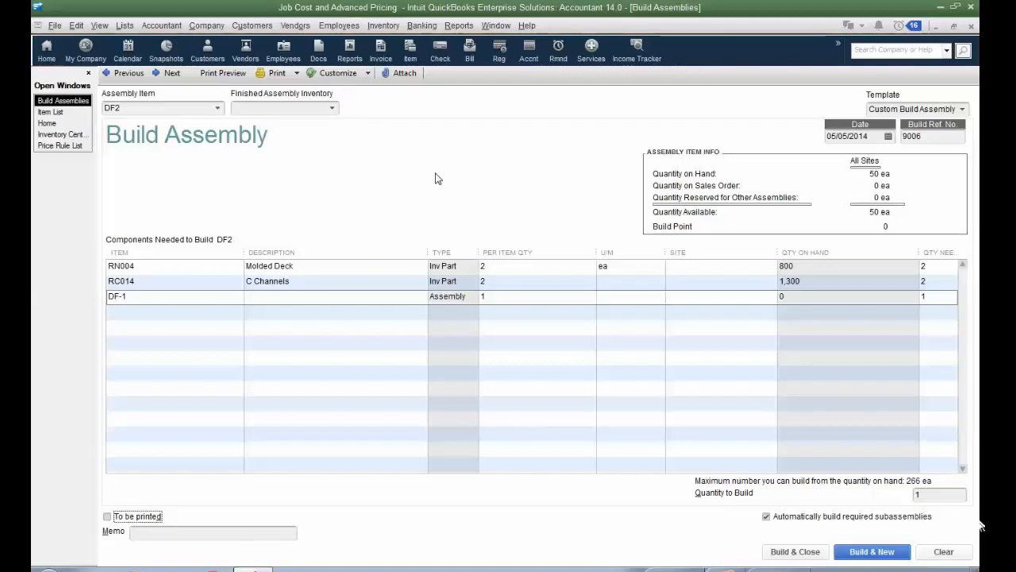
Step: Close Build Assemblies and run the Inventory Stock Status by Item report
click(50, 111)
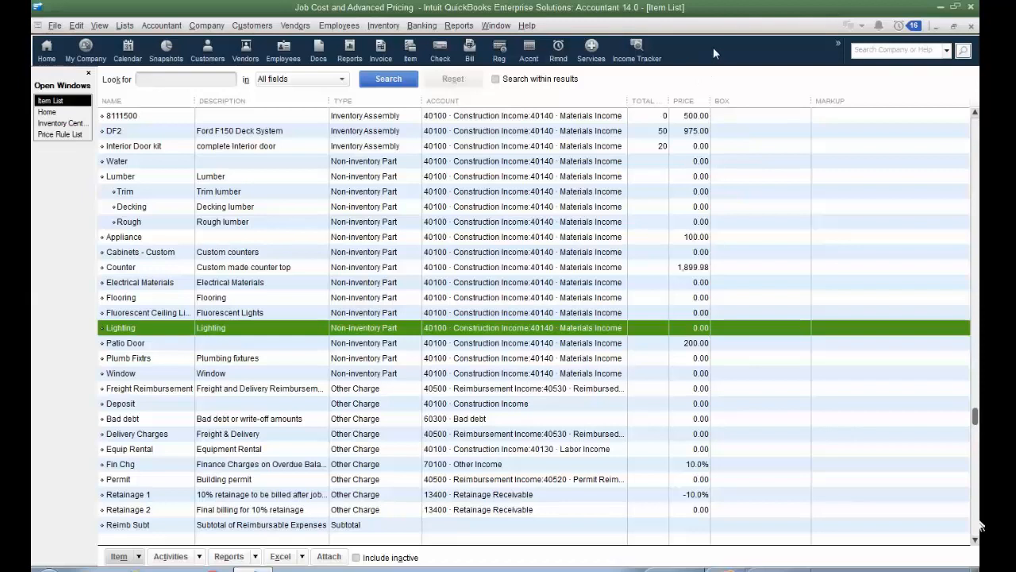
click(458, 26)
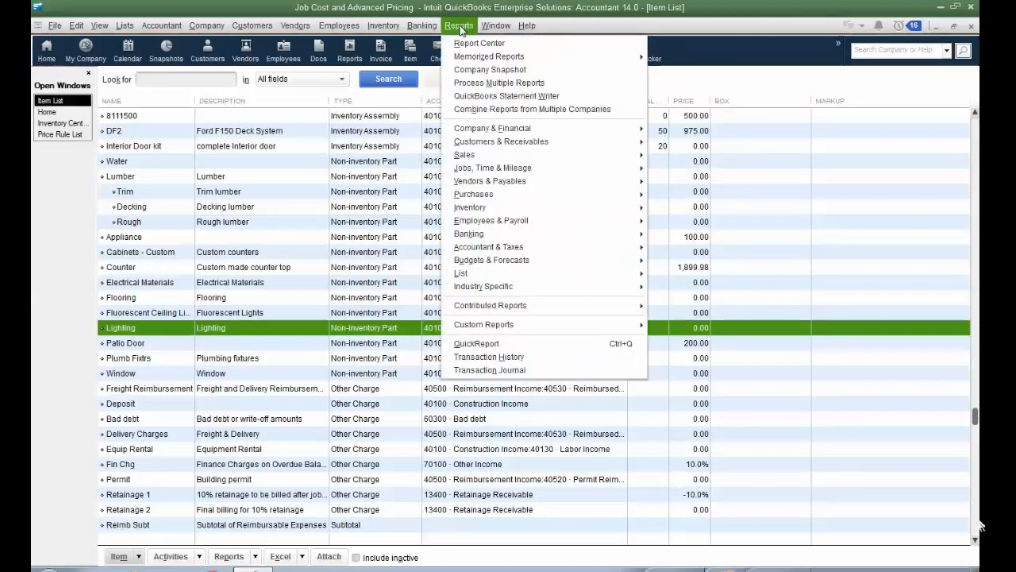
mouse_move(470, 207)
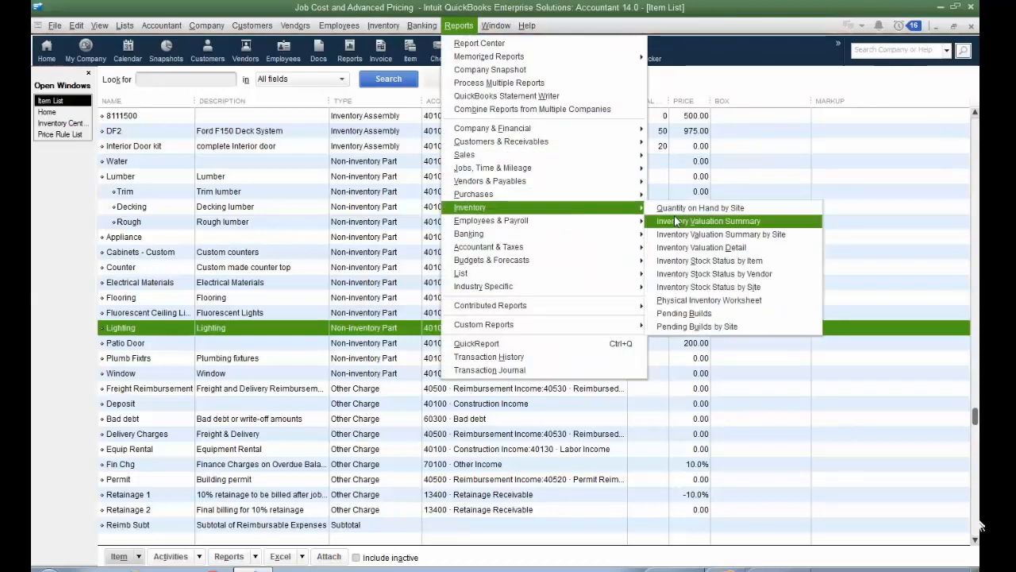
mouse_move(710, 260)
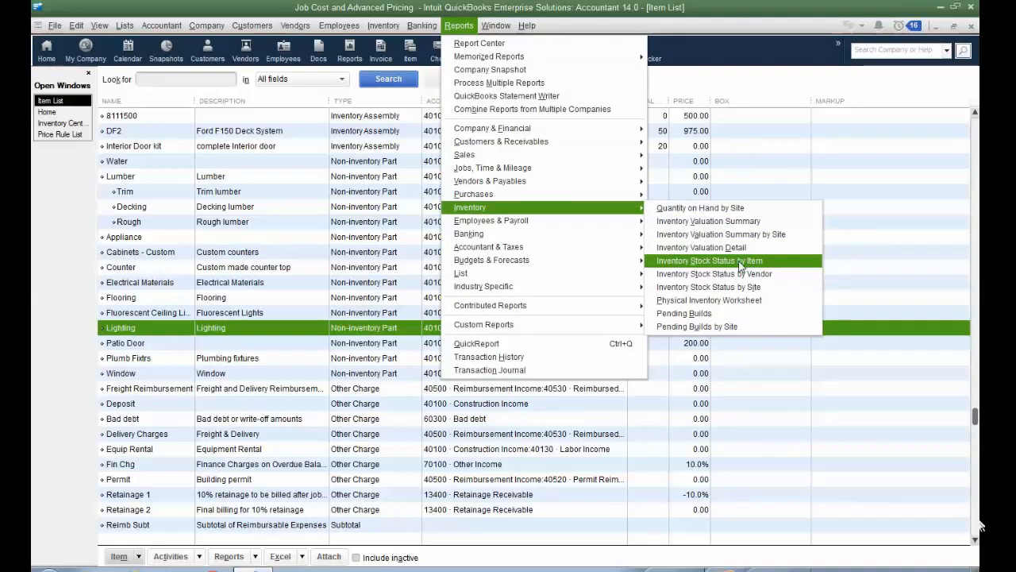
click(708, 260)
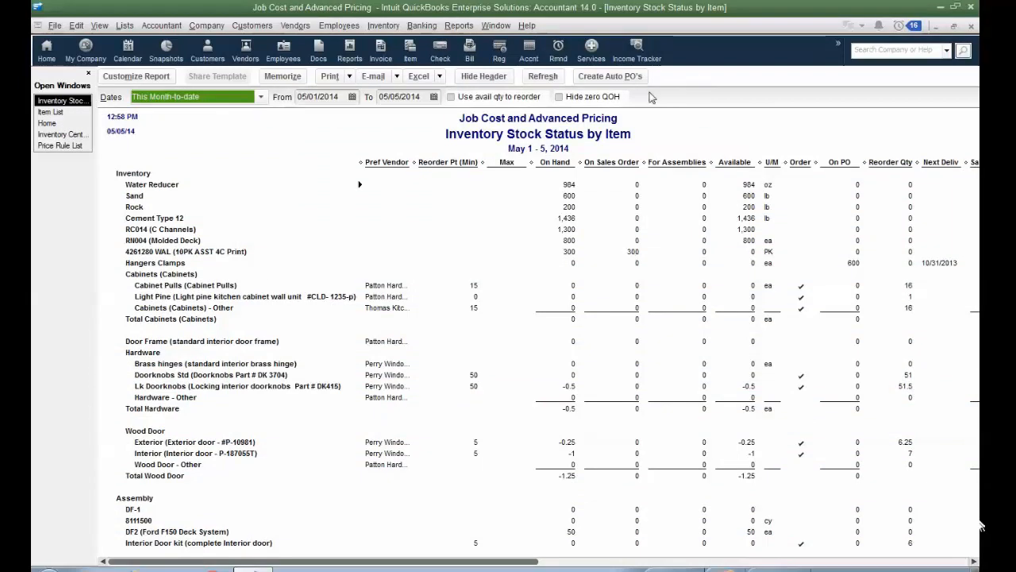
mouse_move(610, 77)
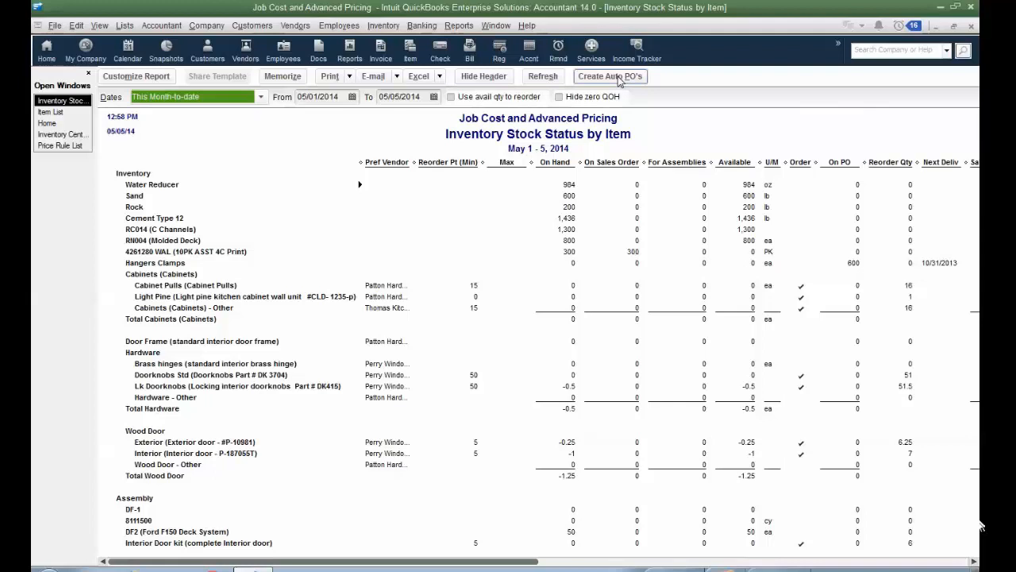
mouse_move(470, 118)
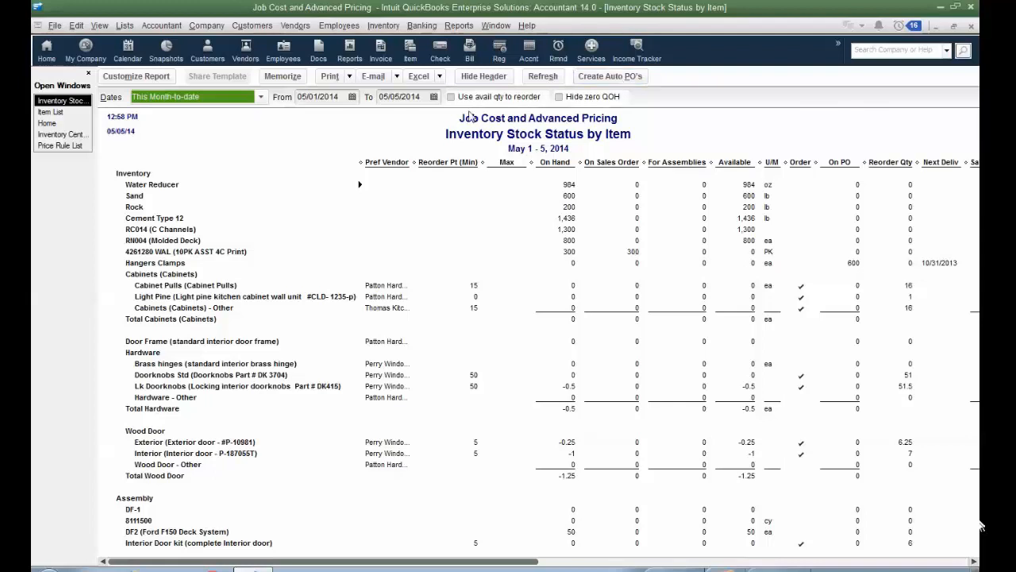
Step: Enable Use avail qty to reorder and Hide zero QOH in the stock status report
click(451, 97)
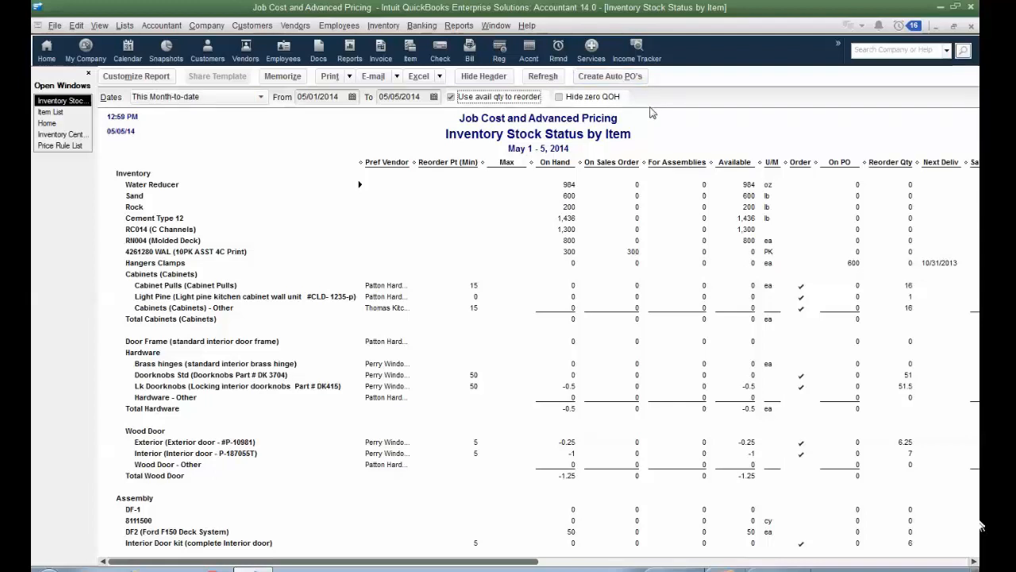
mouse_move(658, 97)
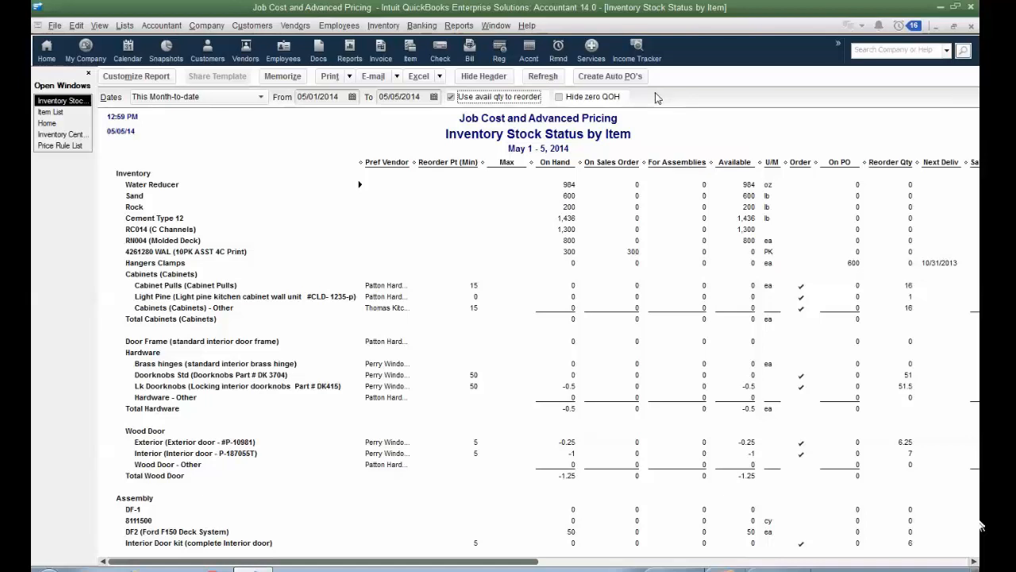
mouse_move(561, 105)
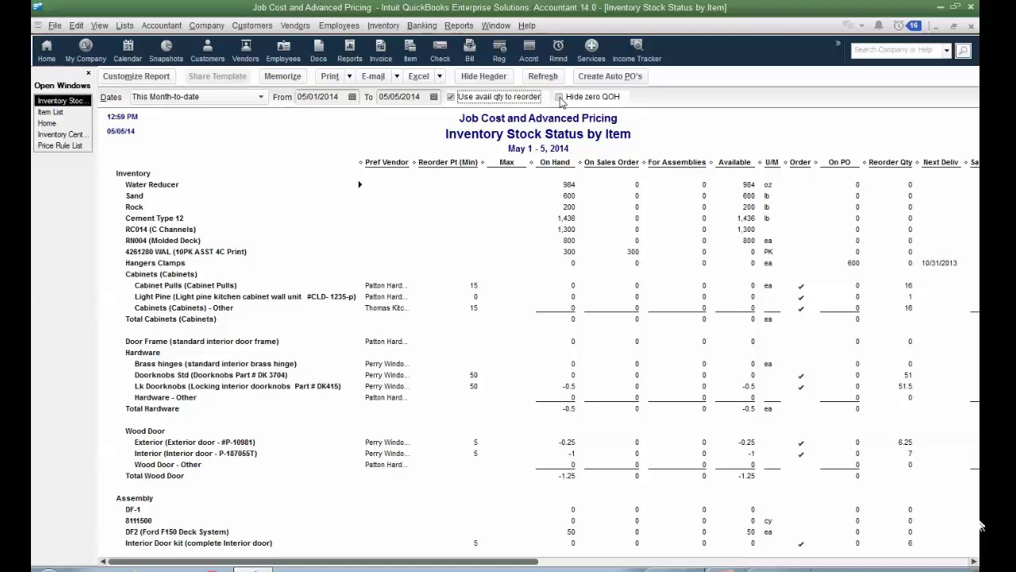
click(559, 96)
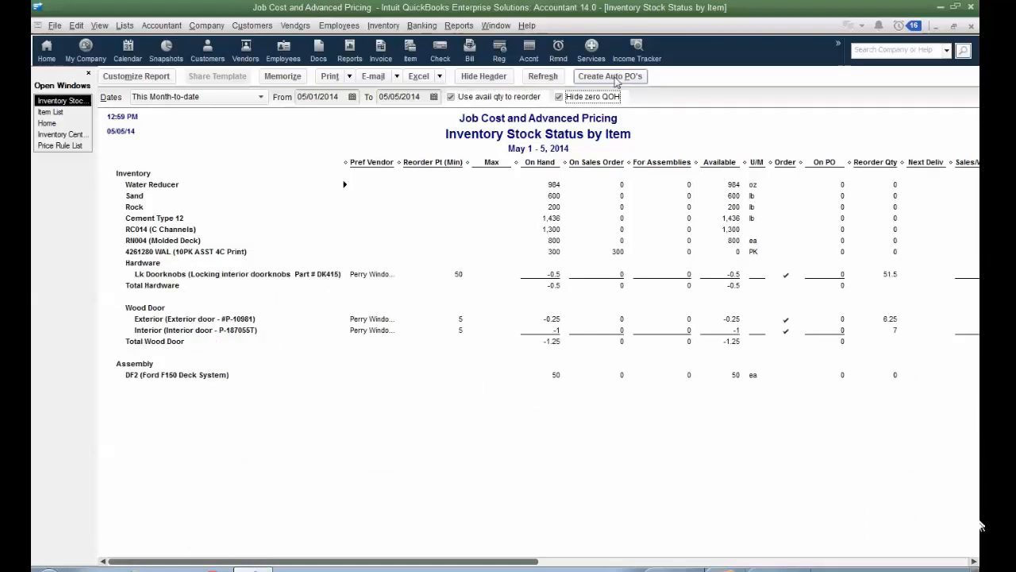
Step: Cancel the Create Auto PO's window and return to the Item List
click(610, 76)
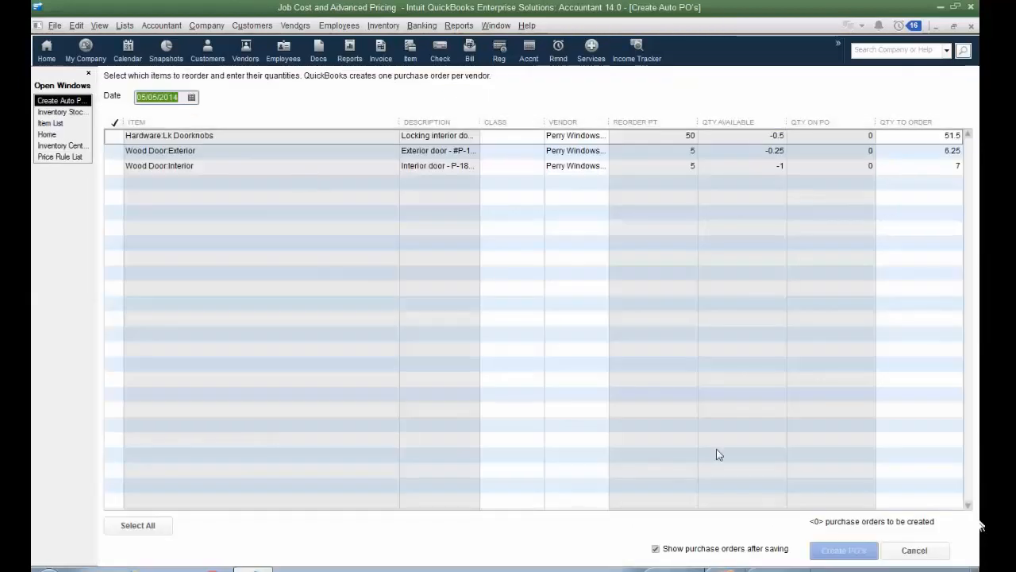
click(136, 524)
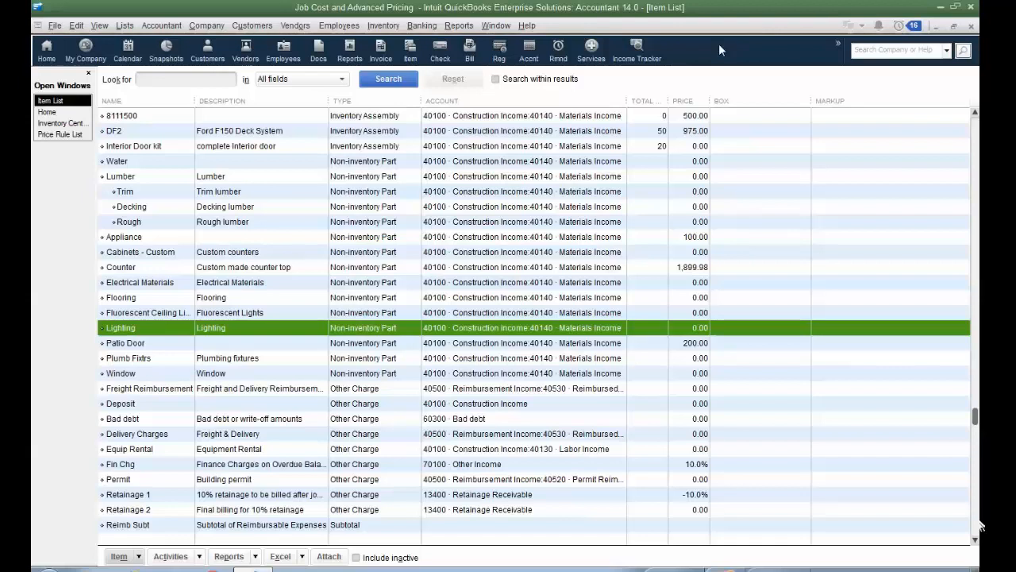
Step: Go to Edit > Preferences and show the Items & Inventory preferences
click(77, 25)
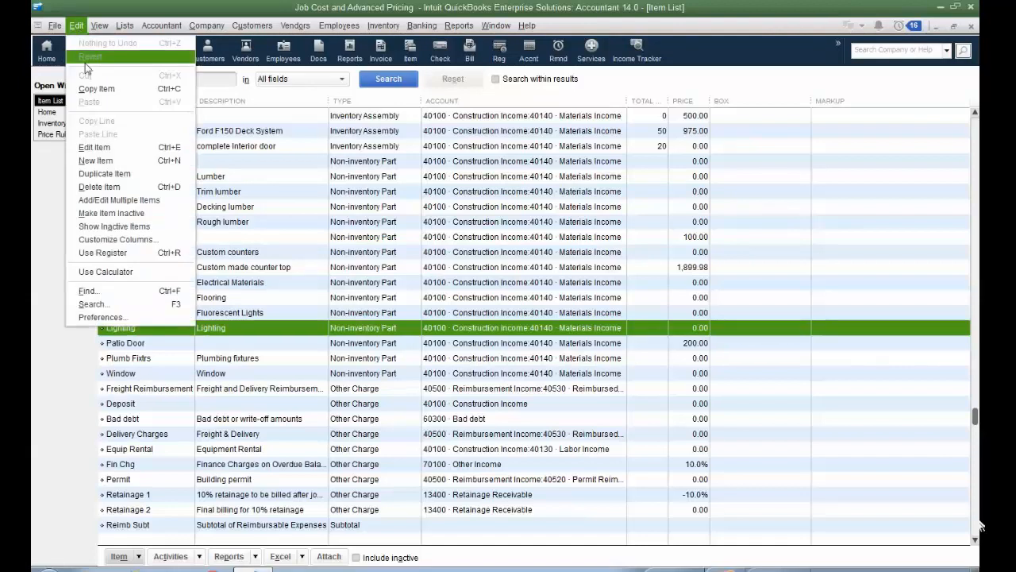
click(102, 317)
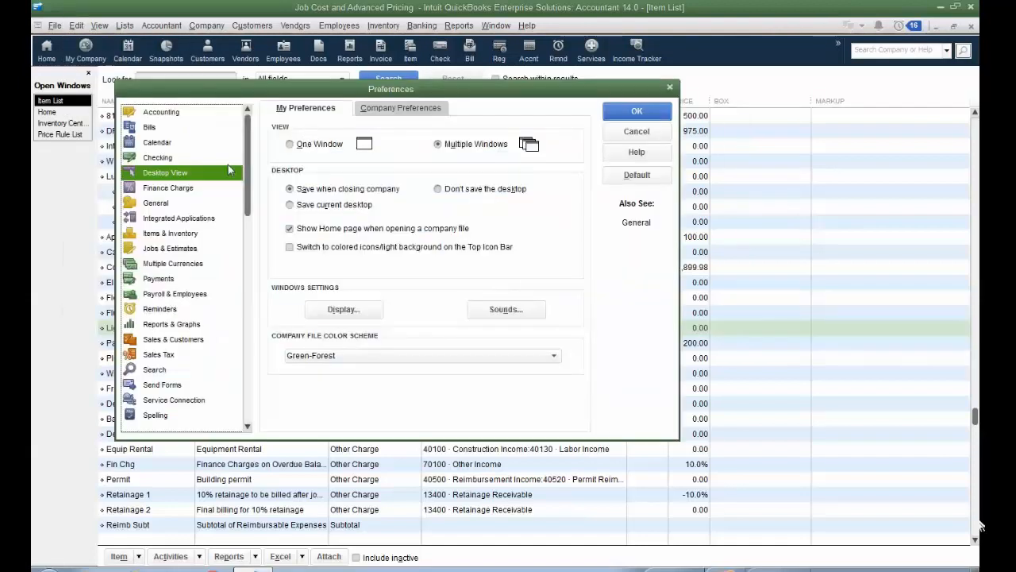
click(170, 232)
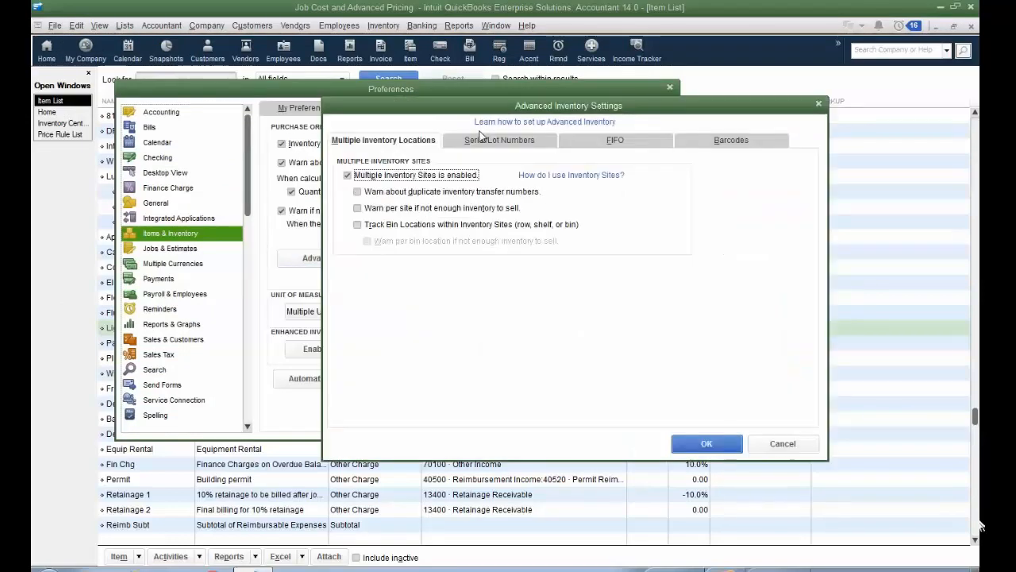
mouse_move(443, 163)
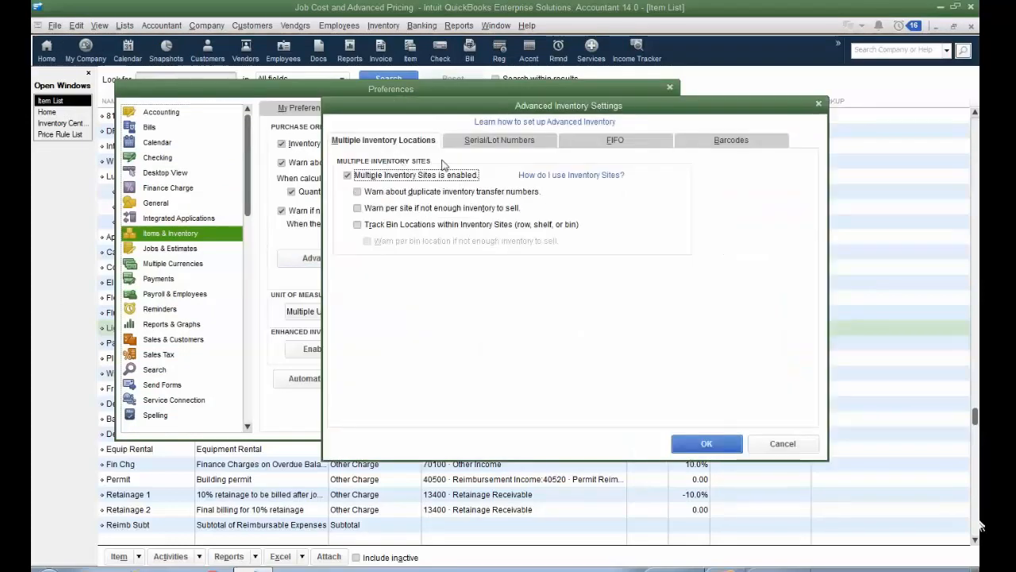
mouse_move(493, 241)
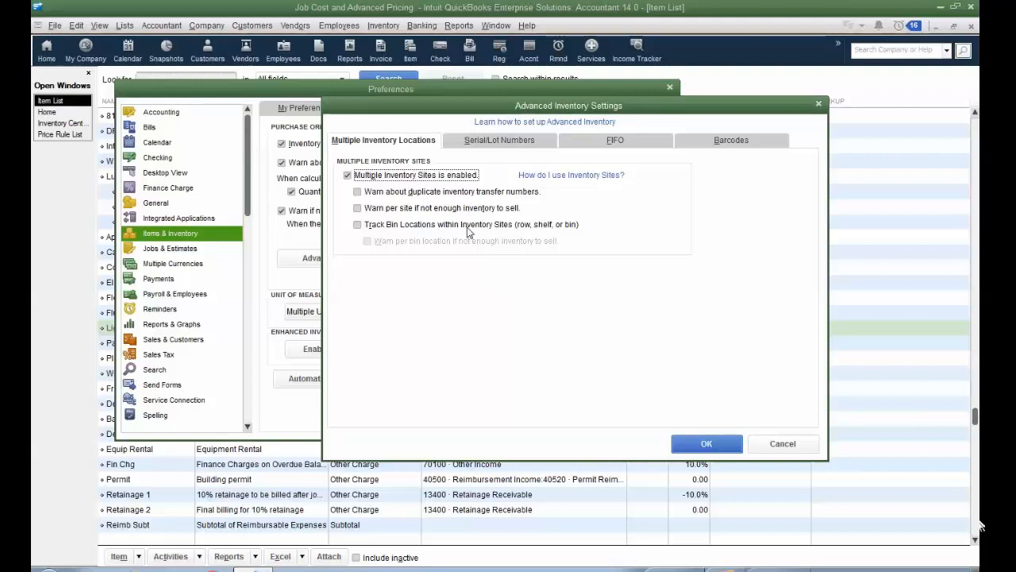
mouse_move(521, 229)
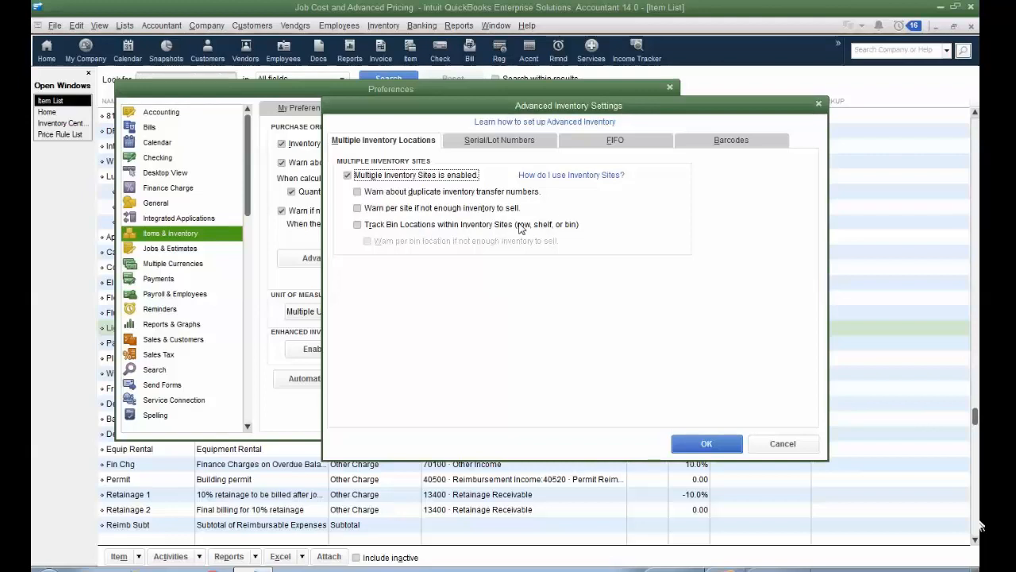
mouse_move(634, 229)
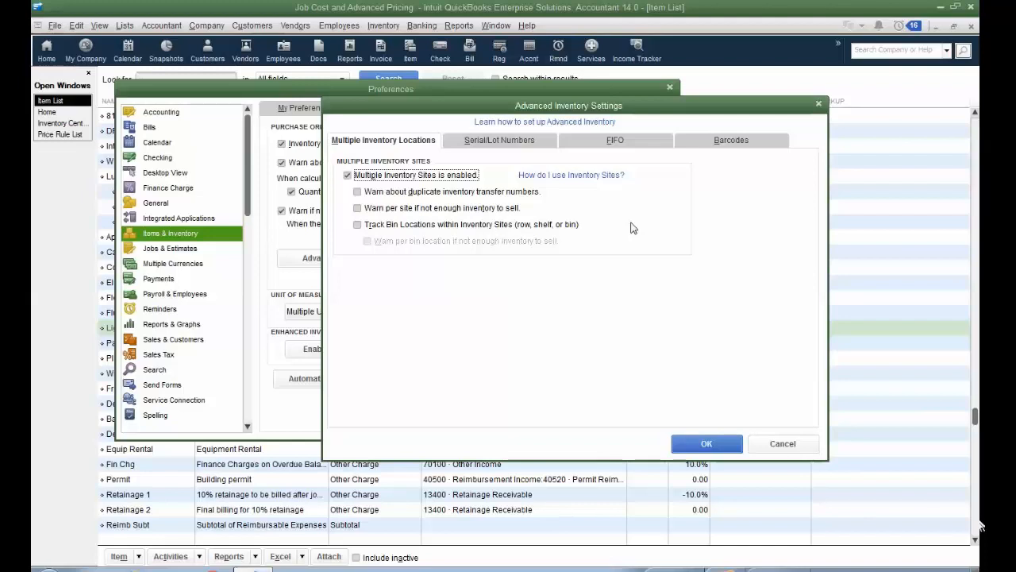
mouse_move(606, 206)
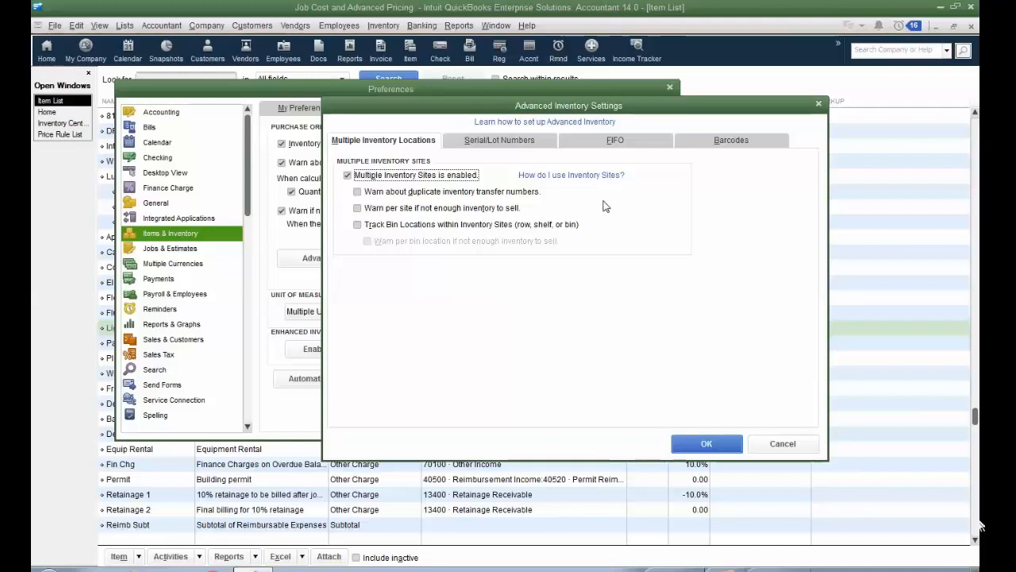
Step: Enable lot or serial number tracking, then review the FIFO and Barcodes options
click(498, 140)
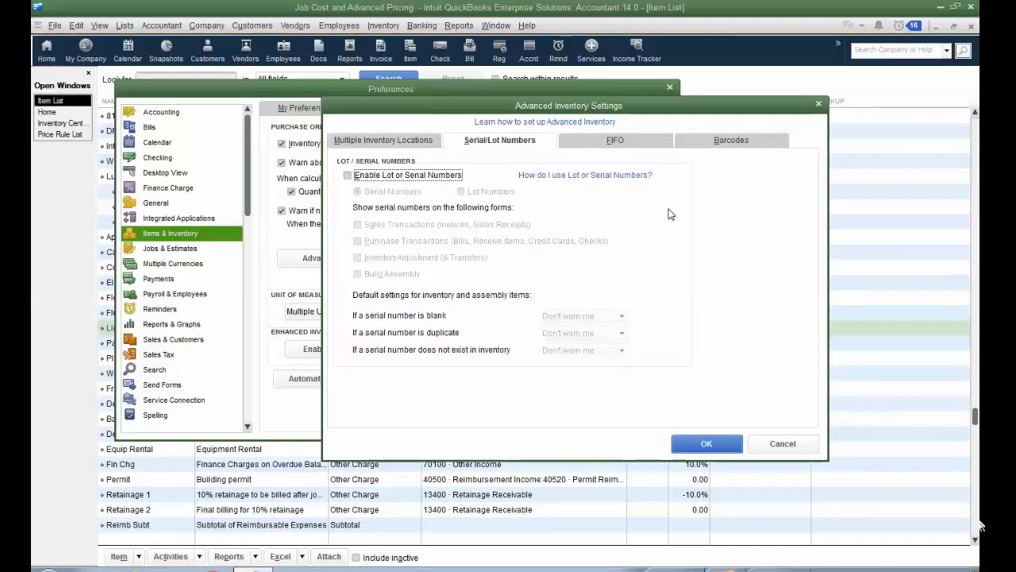
mouse_move(664, 213)
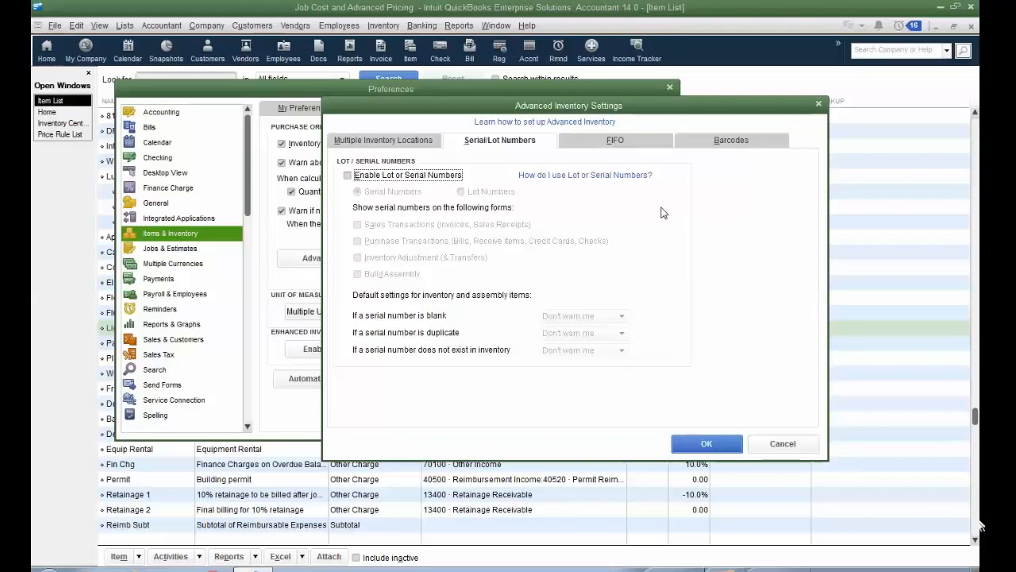
click(346, 175)
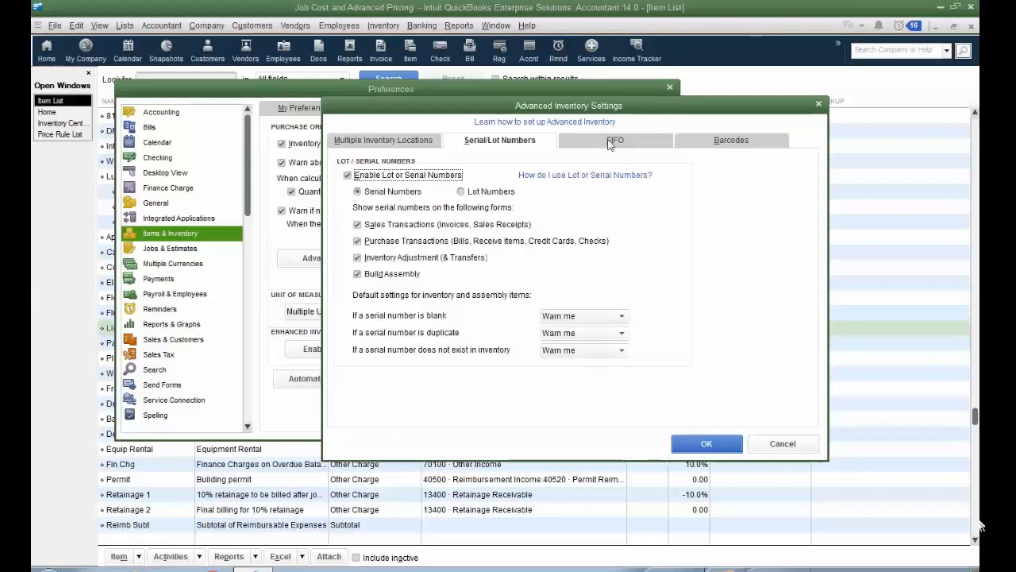
mouse_move(612, 145)
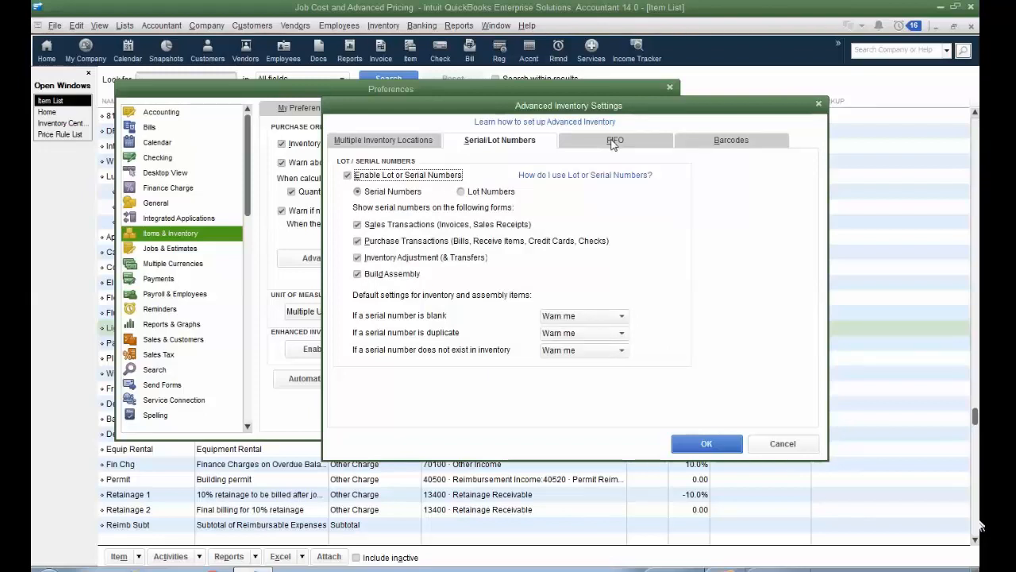
click(615, 140)
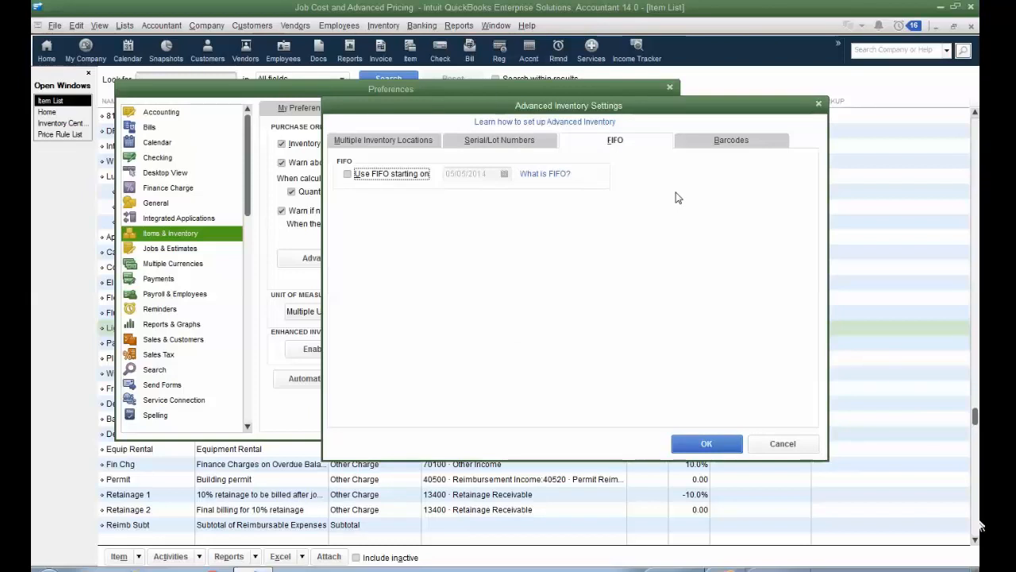
mouse_move(689, 175)
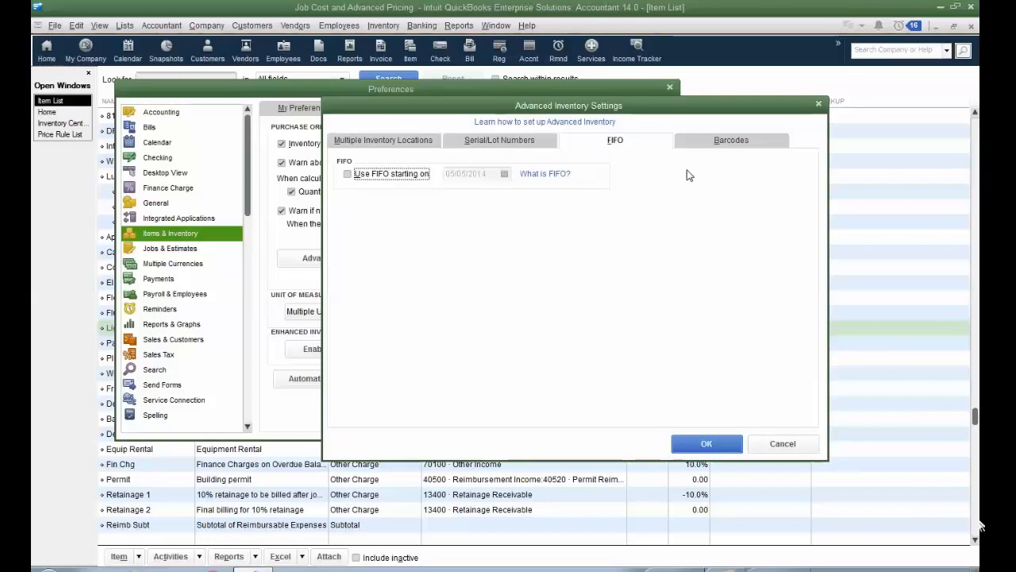
click(730, 140)
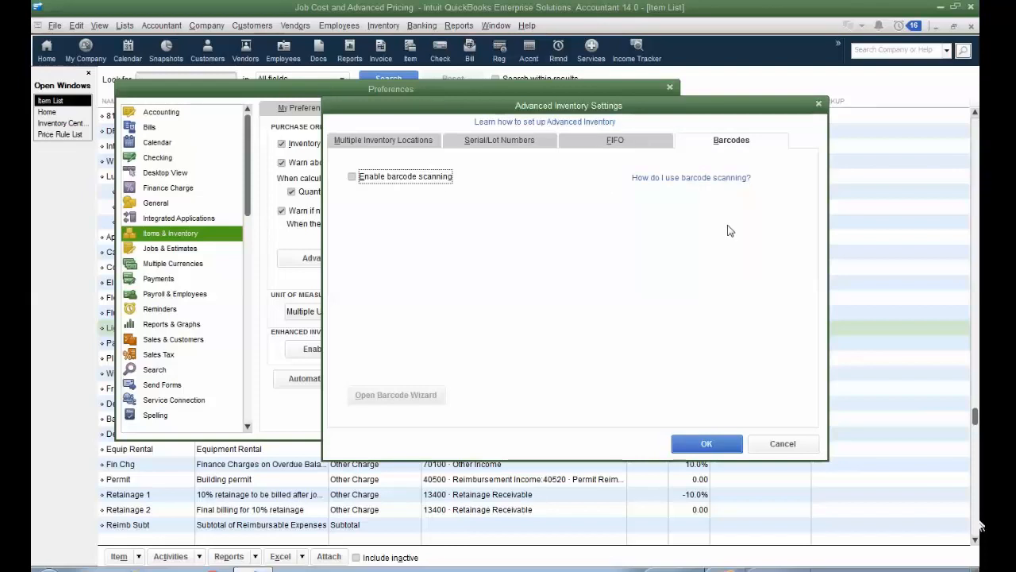
mouse_move(729, 243)
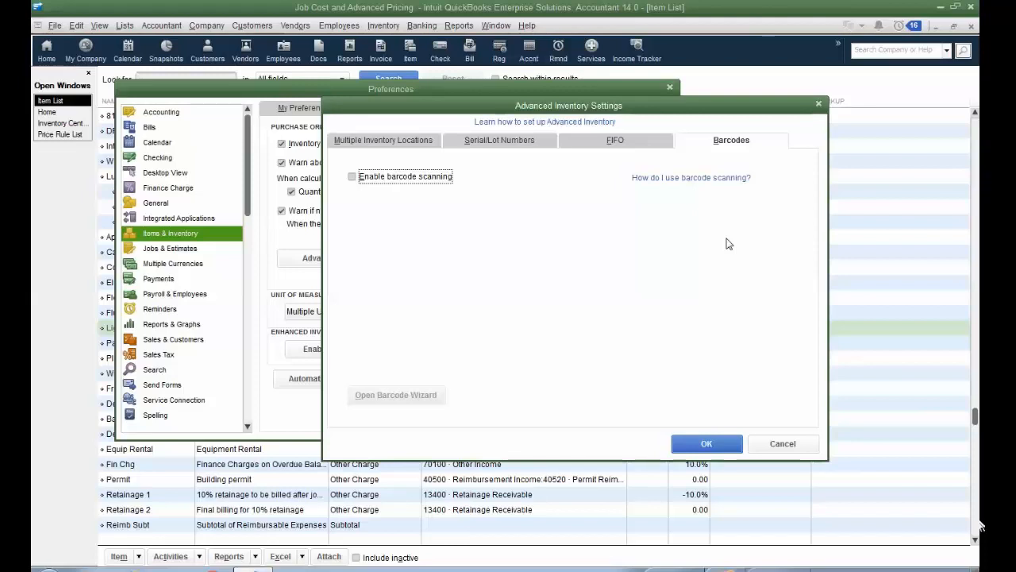
mouse_move(797, 158)
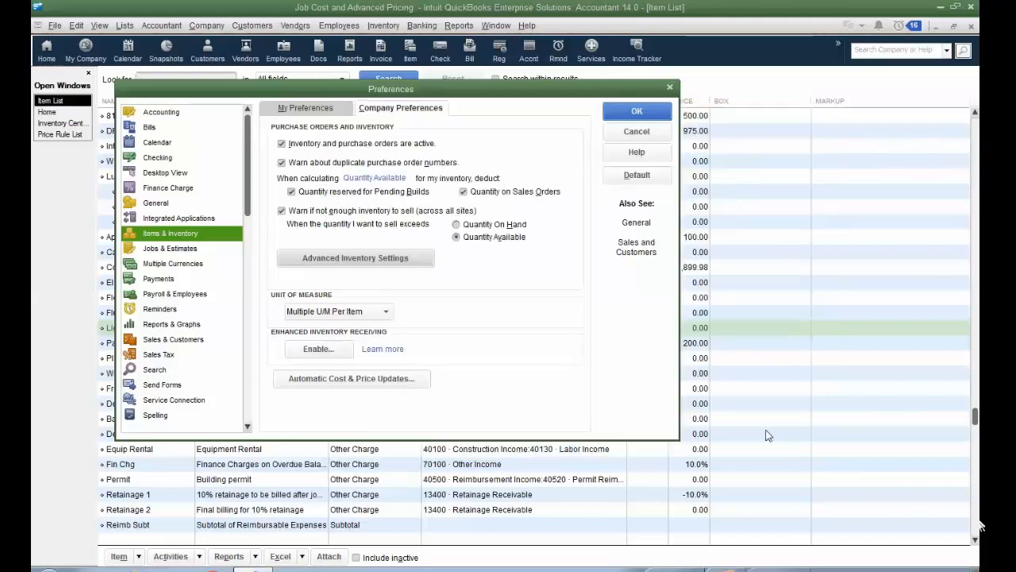
Step: View Sales & Customers preferences with Advanced Pricing enabled, then confirm with OK
click(174, 340)
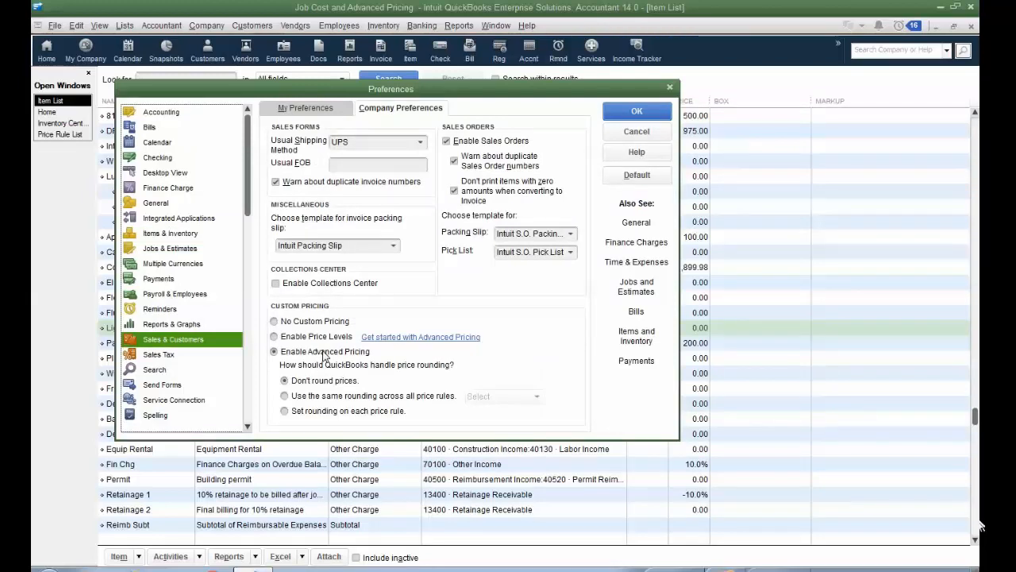
mouse_move(607, 200)
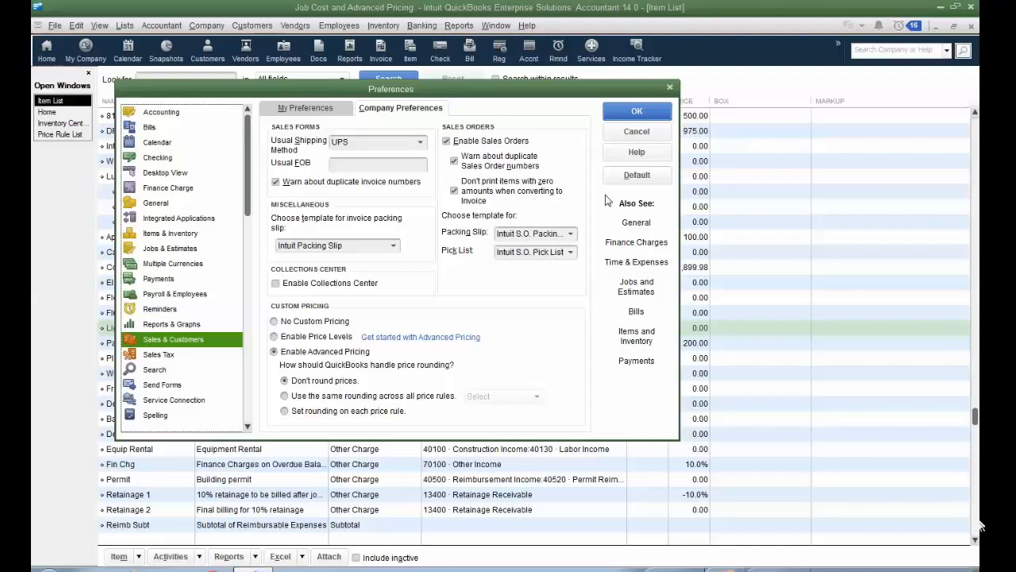
click(635, 111)
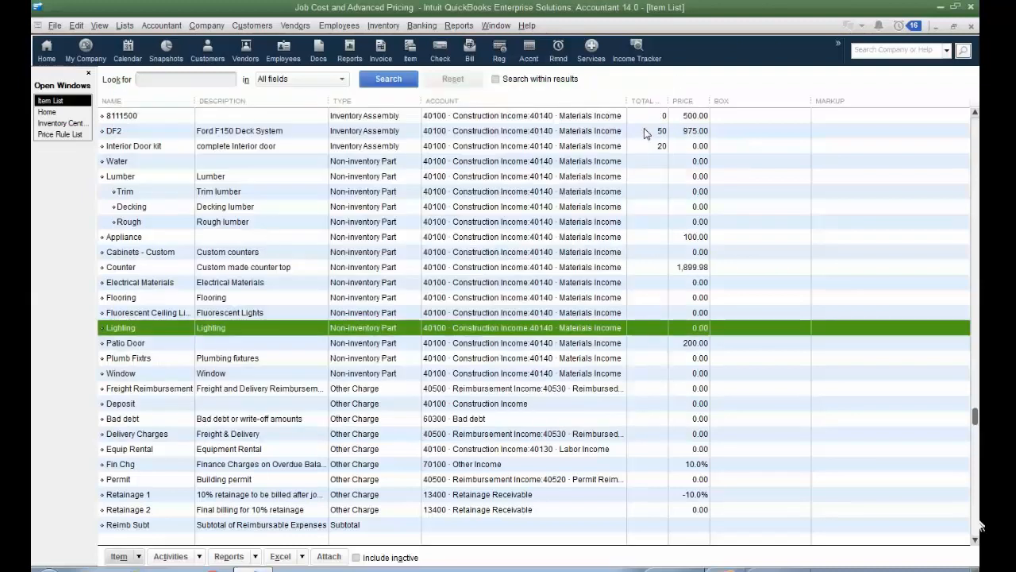
mouse_move(251, 409)
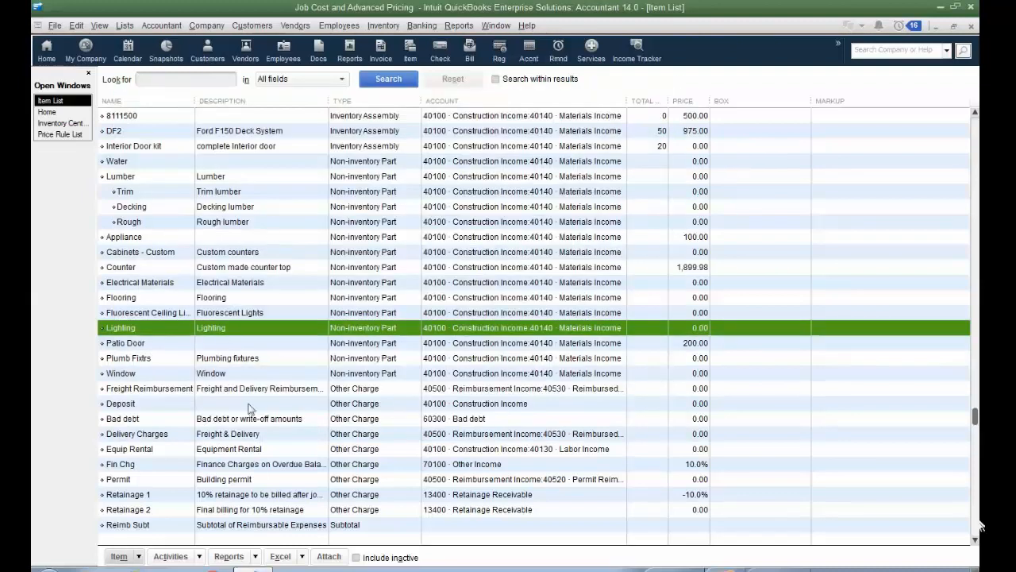
Step: Review Appliance's quantity discount table and cancel it without saving changes
double_click(124, 237)
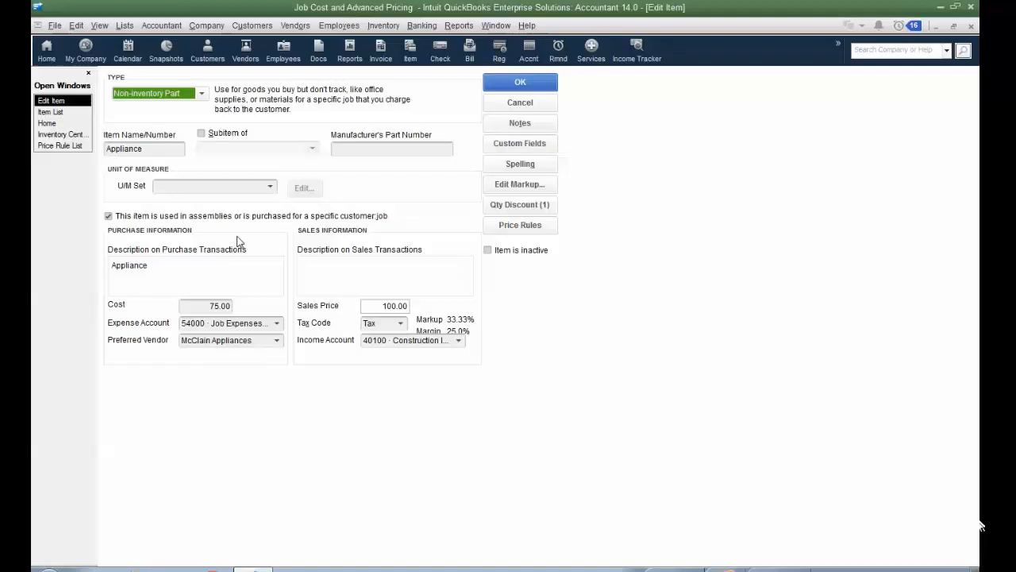
click(519, 203)
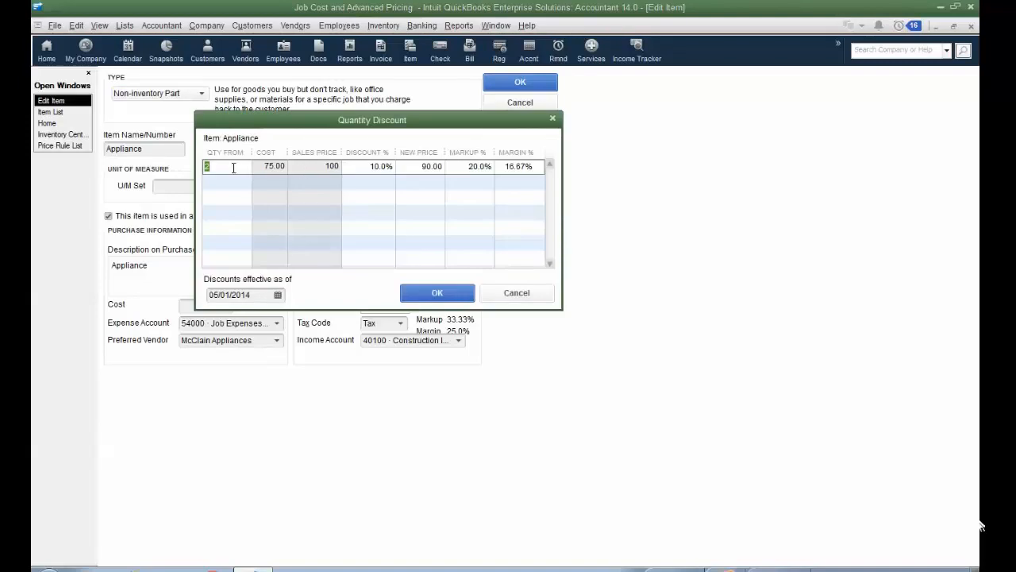
mouse_move(297, 174)
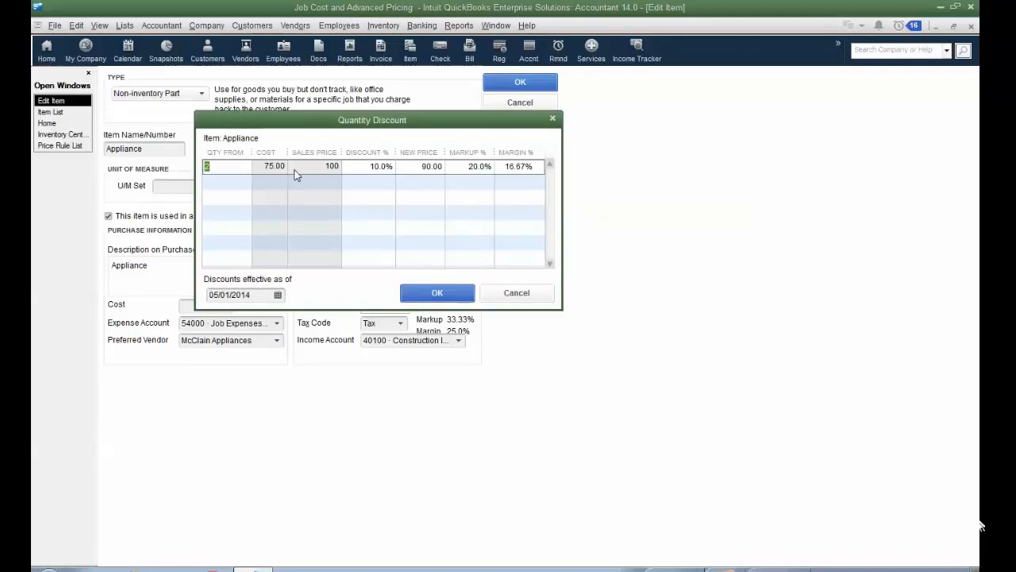
drag(371, 120, 718, 203)
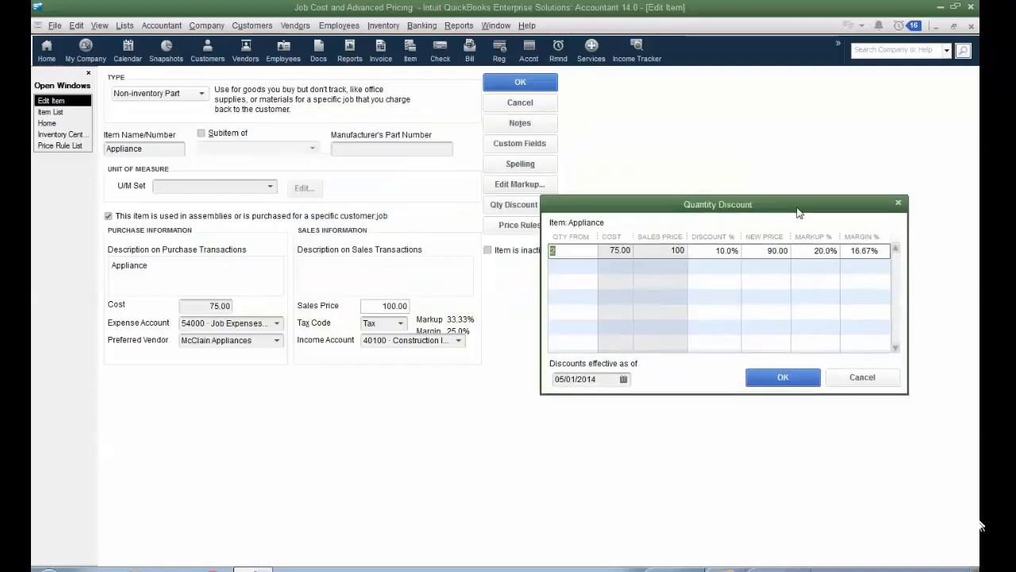
drag(718, 203, 715, 213)
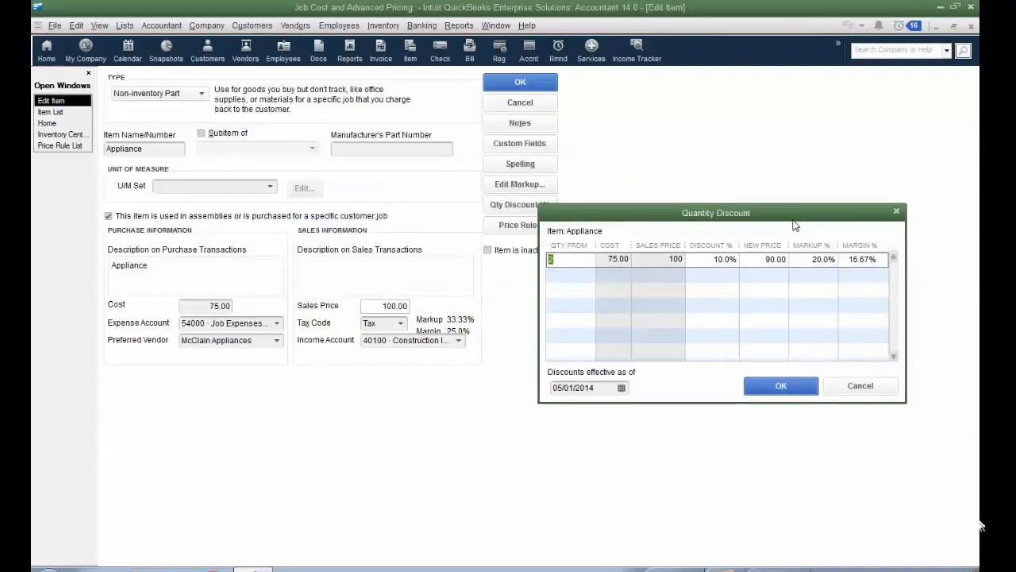
mouse_move(861, 386)
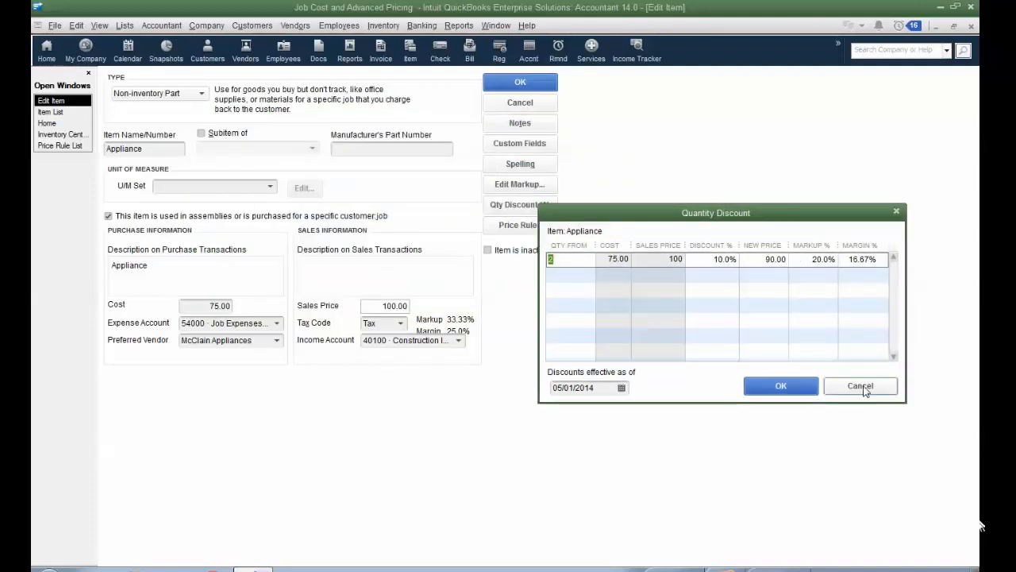
click(861, 386)
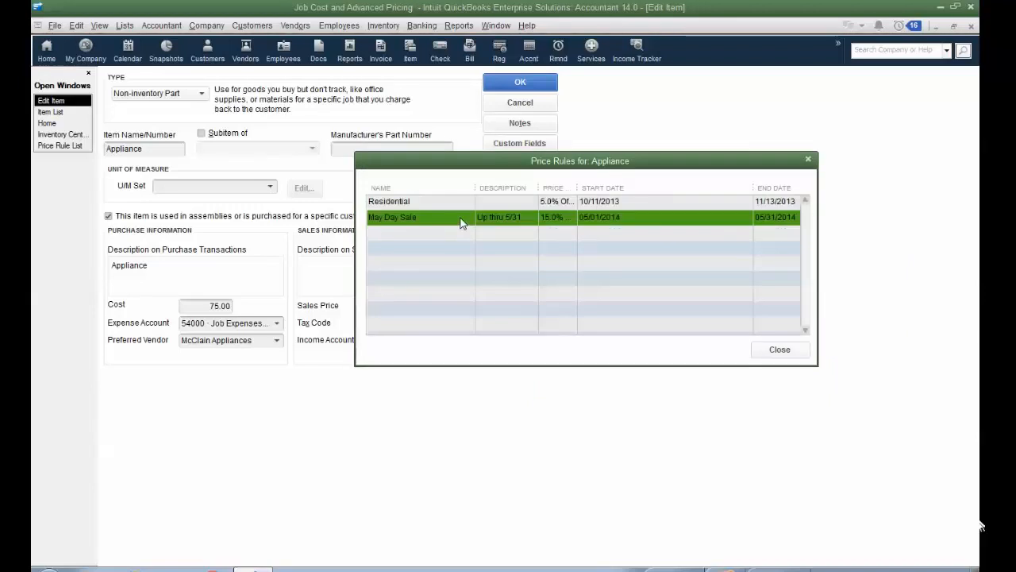
mouse_move(505, 221)
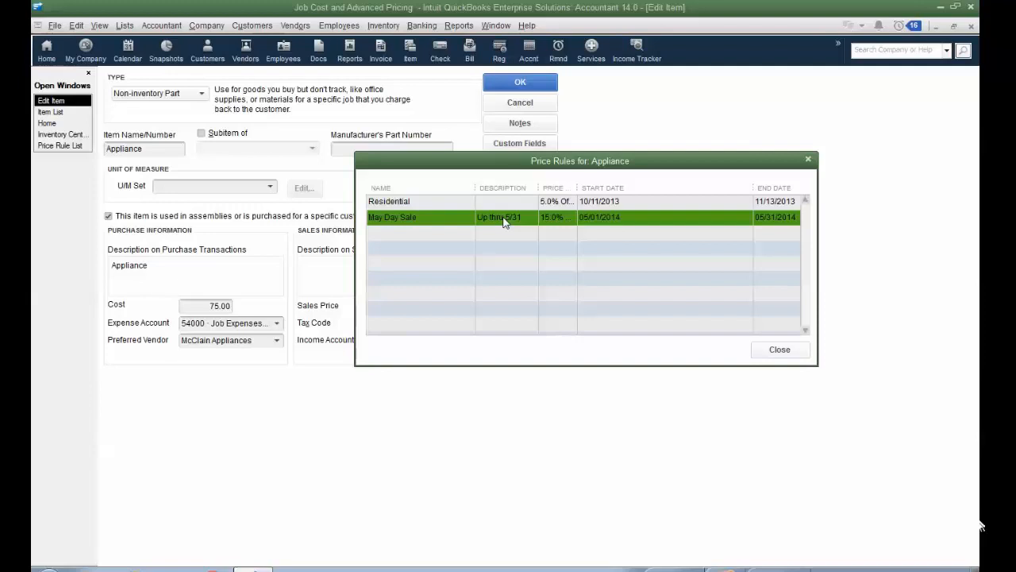
mouse_move(734, 279)
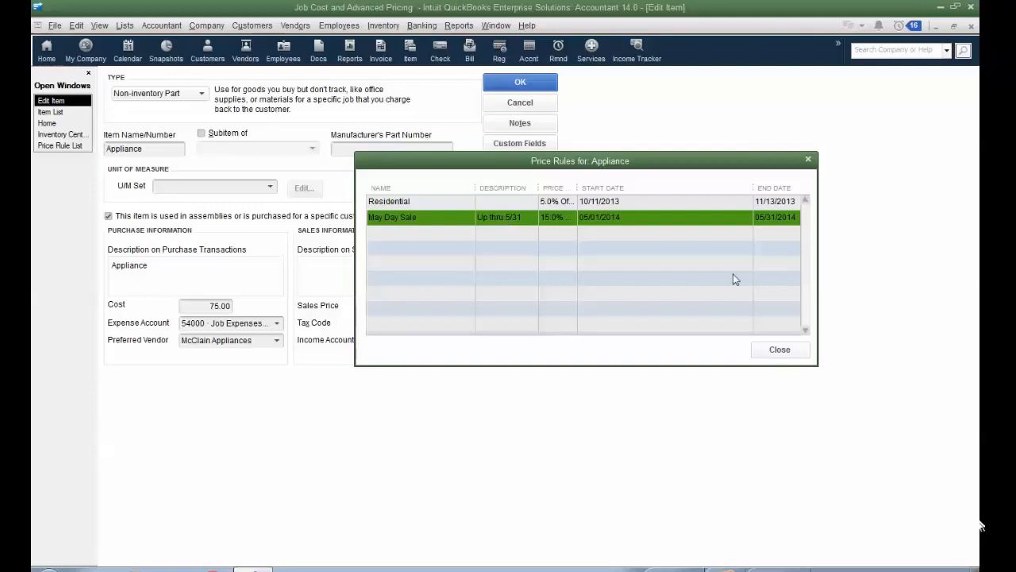
Step: Close the Price Rules for Appliance window listing Residential and May Day Sale
click(124, 25)
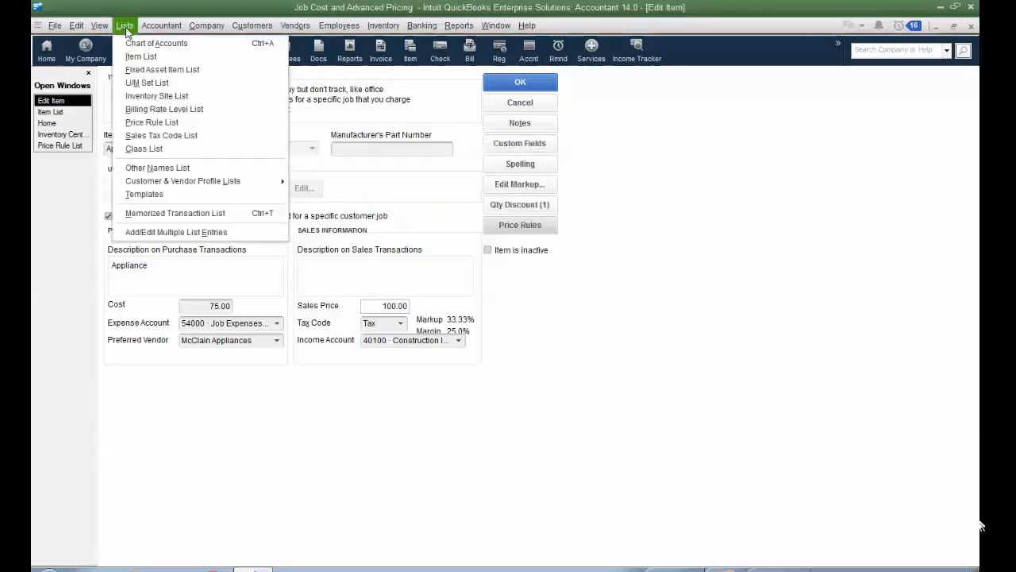
Step: Review the May Day Sale rule from the Price Rule List, keeping Item Type as Non-inventory Part
click(152, 121)
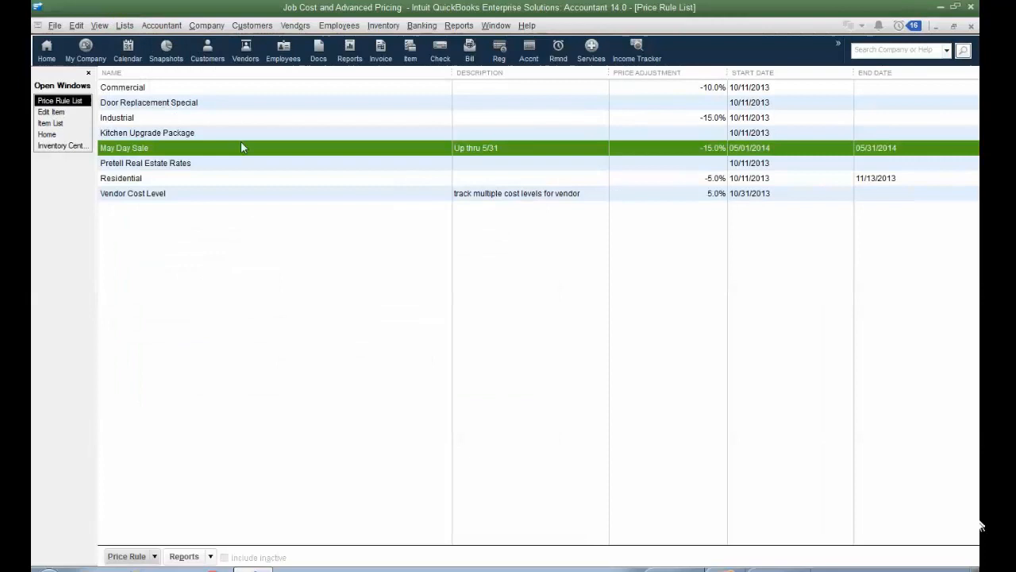
double_click(124, 148)
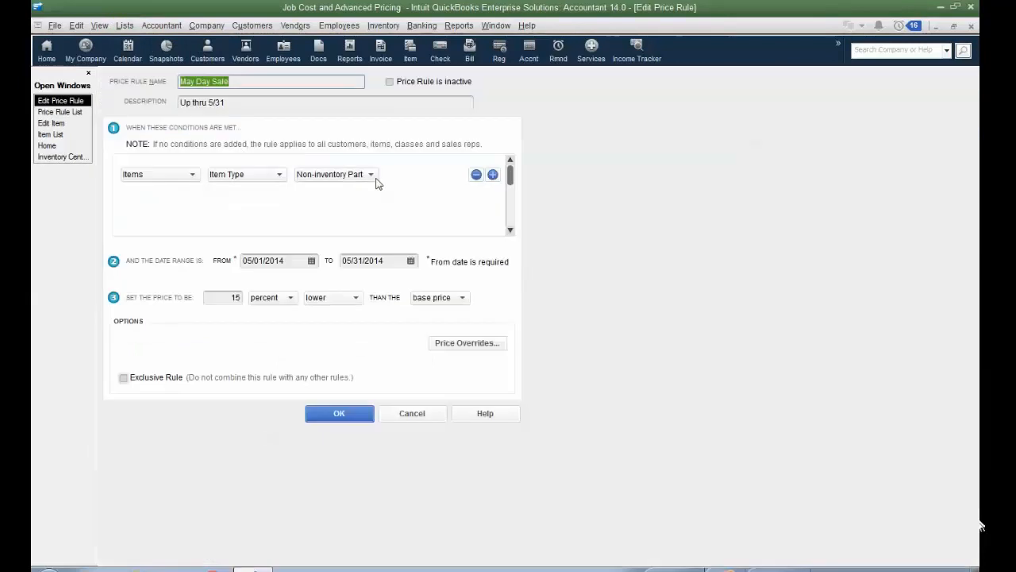
click(371, 173)
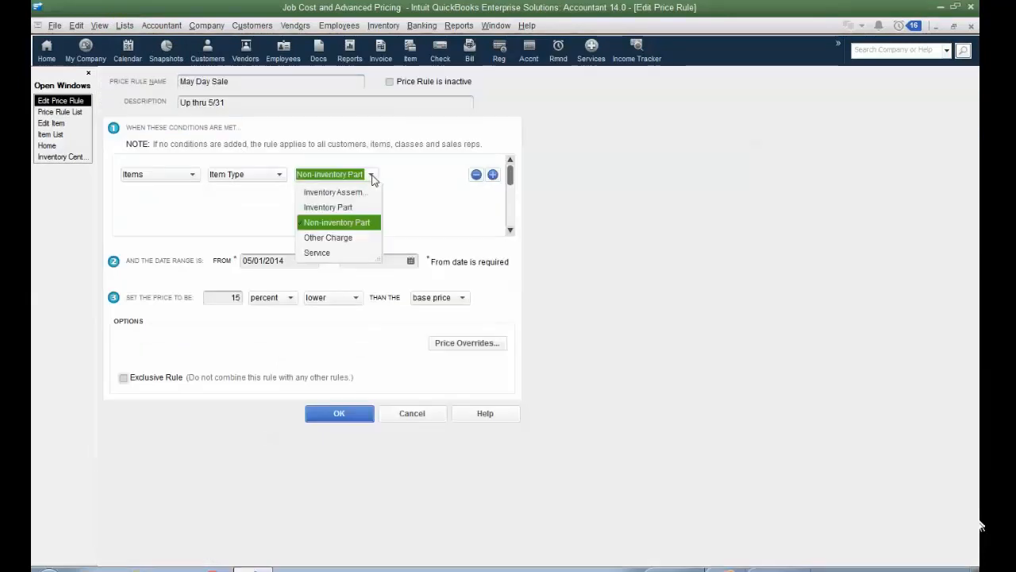
mouse_move(673, 193)
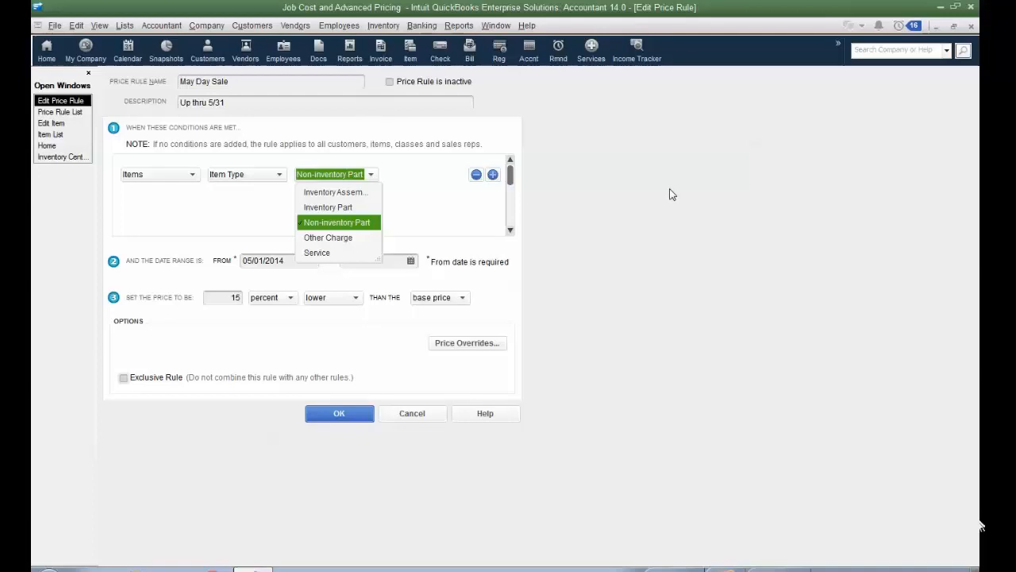
click(337, 223)
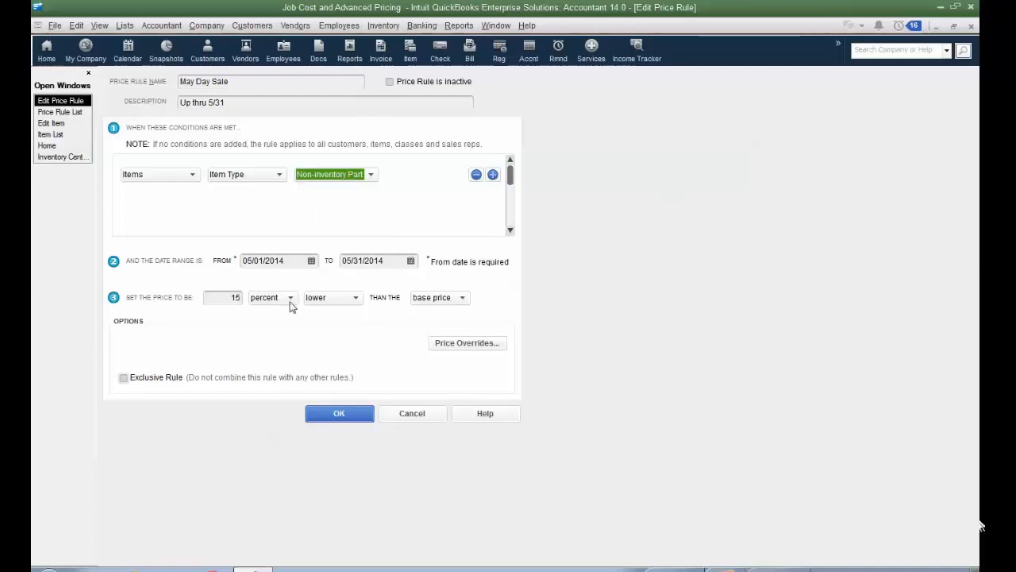
mouse_move(347, 305)
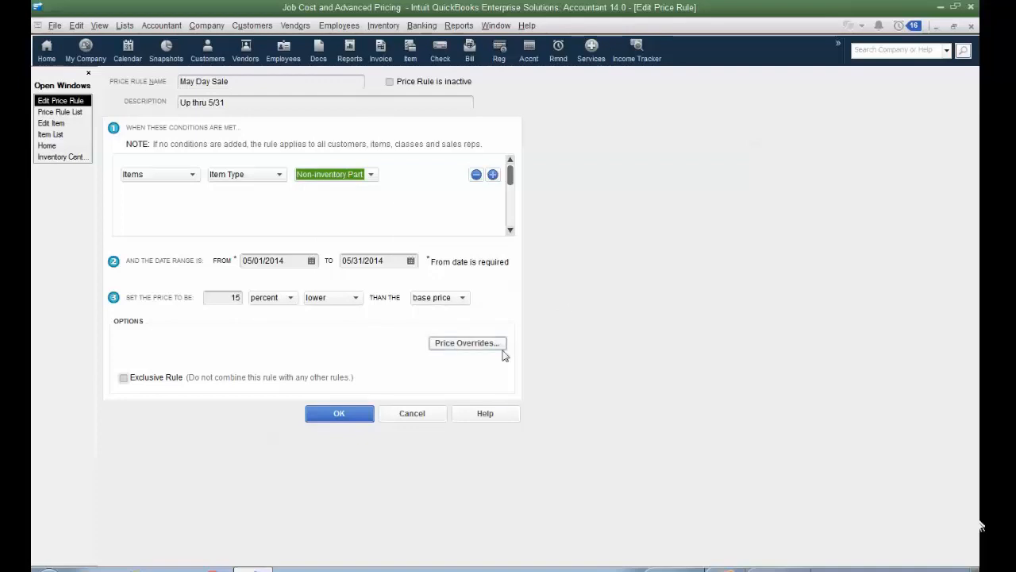
click(467, 343)
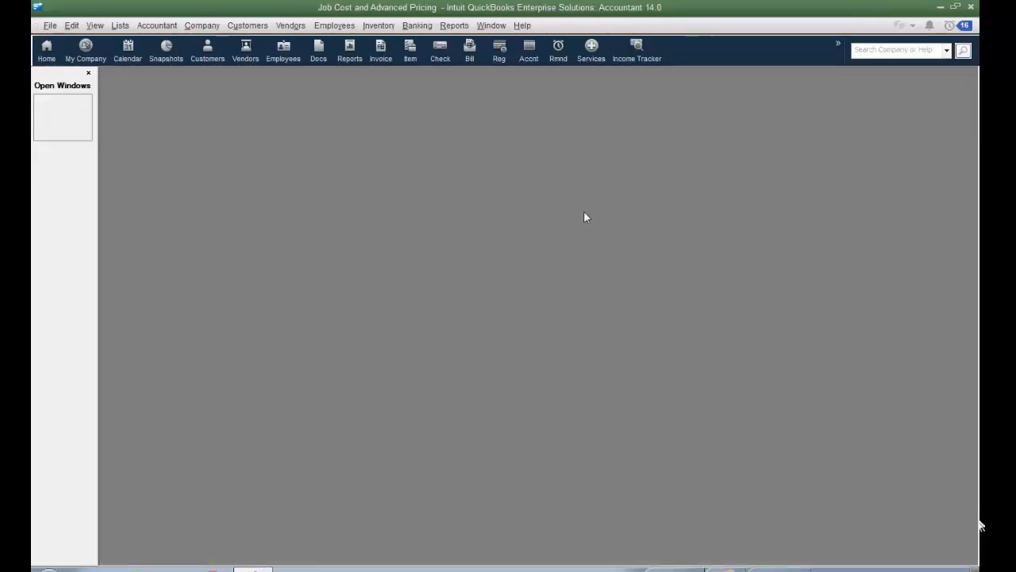
Step: Launch the Inventory Center from the Inventory menu, showing Water Reducer's details
click(378, 26)
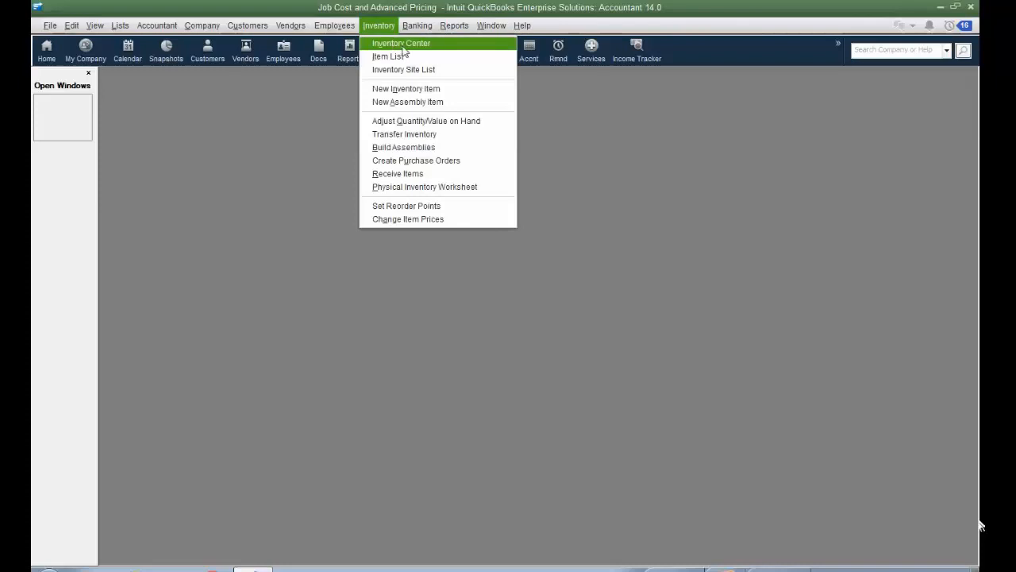
click(400, 43)
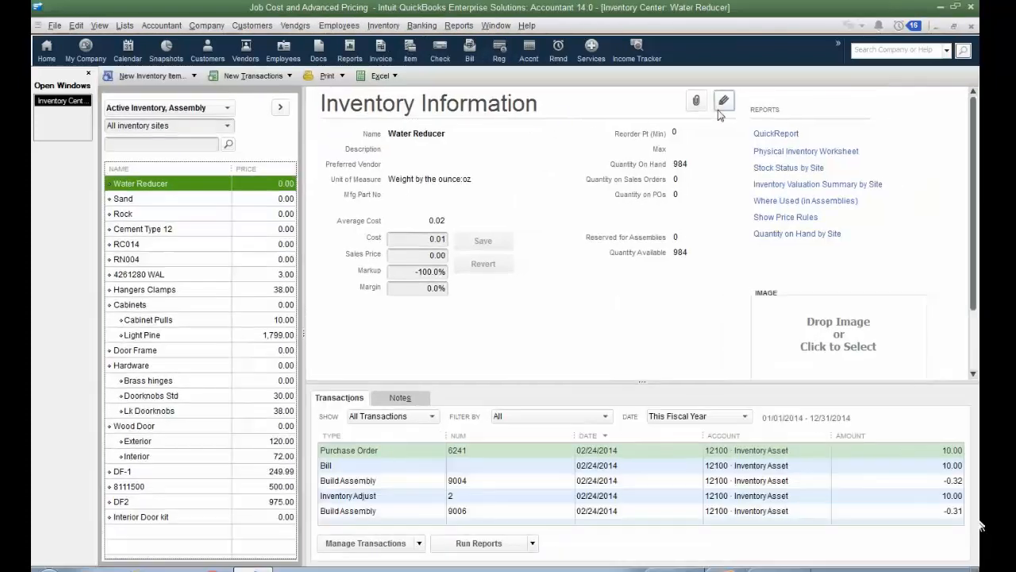
mouse_move(591, 102)
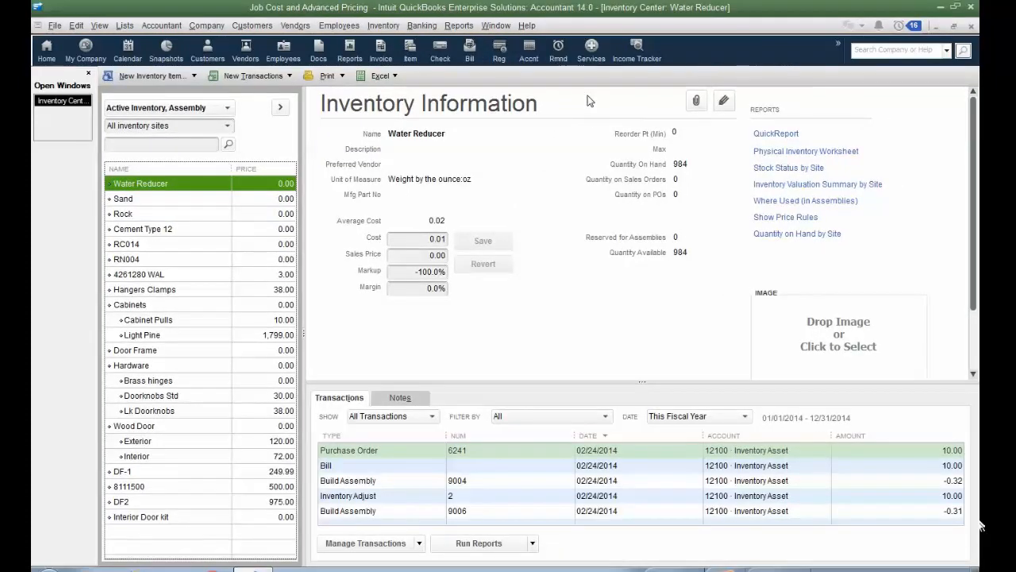
mouse_move(845, 334)
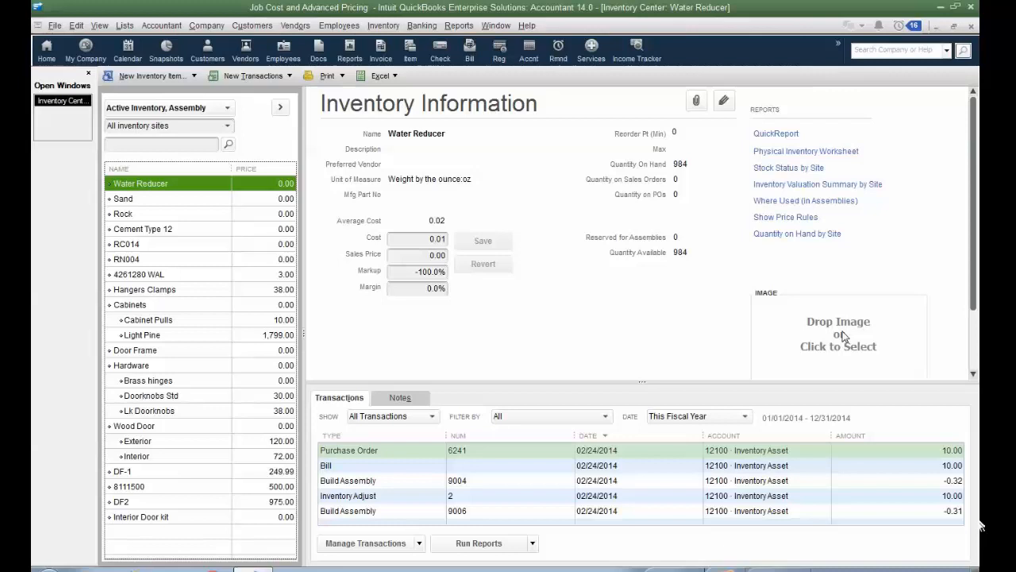
mouse_move(580, 102)
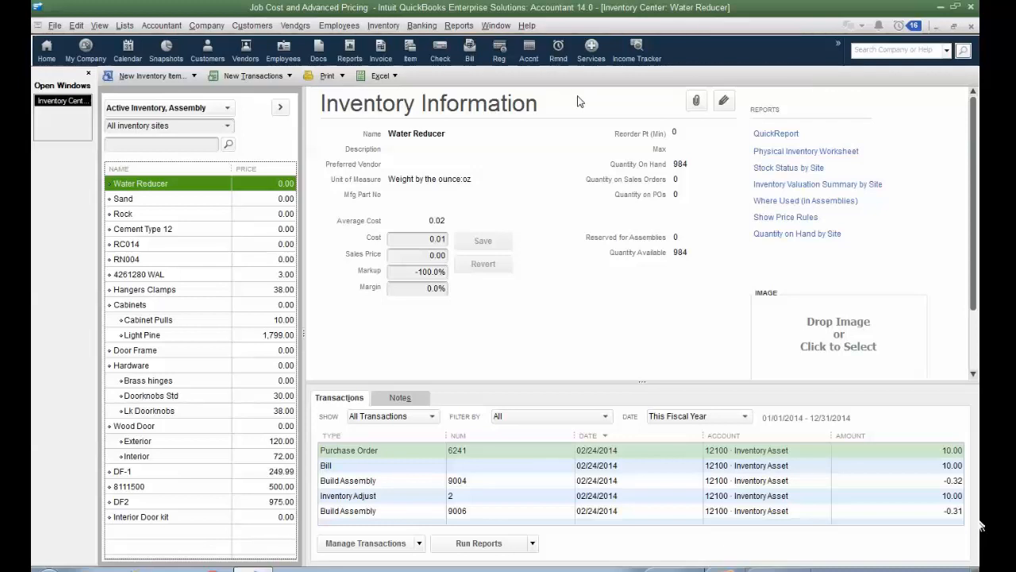
mouse_move(786, 146)
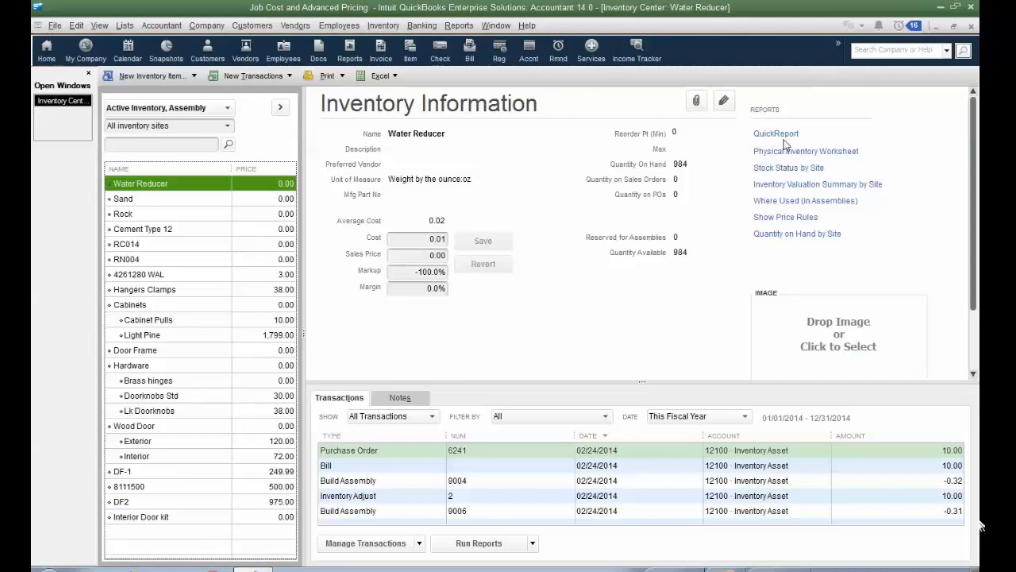
Step: Edit item RC014 to view its Inventory Site Info, then start a new check
right_click(127, 245)
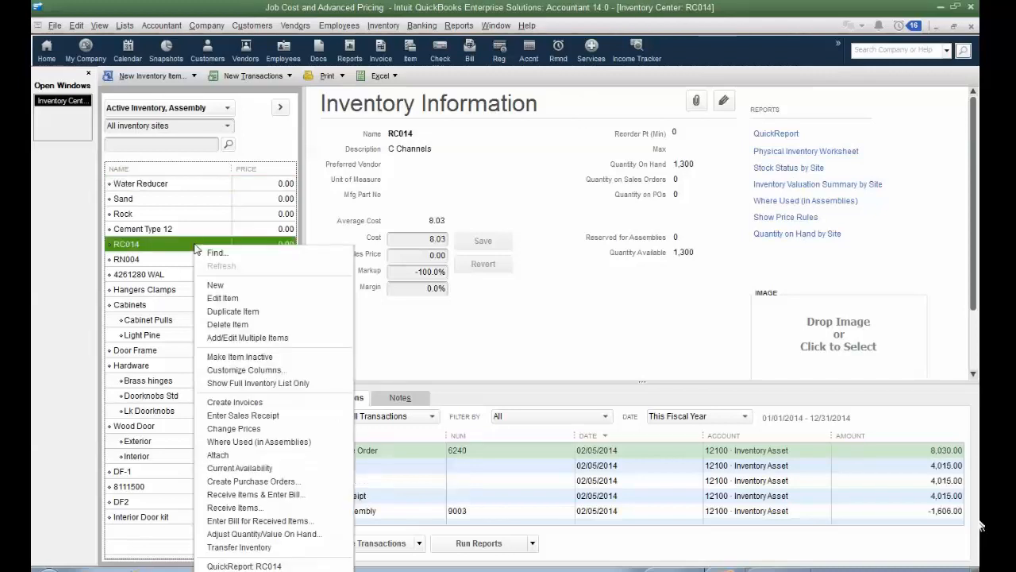
mouse_move(214, 284)
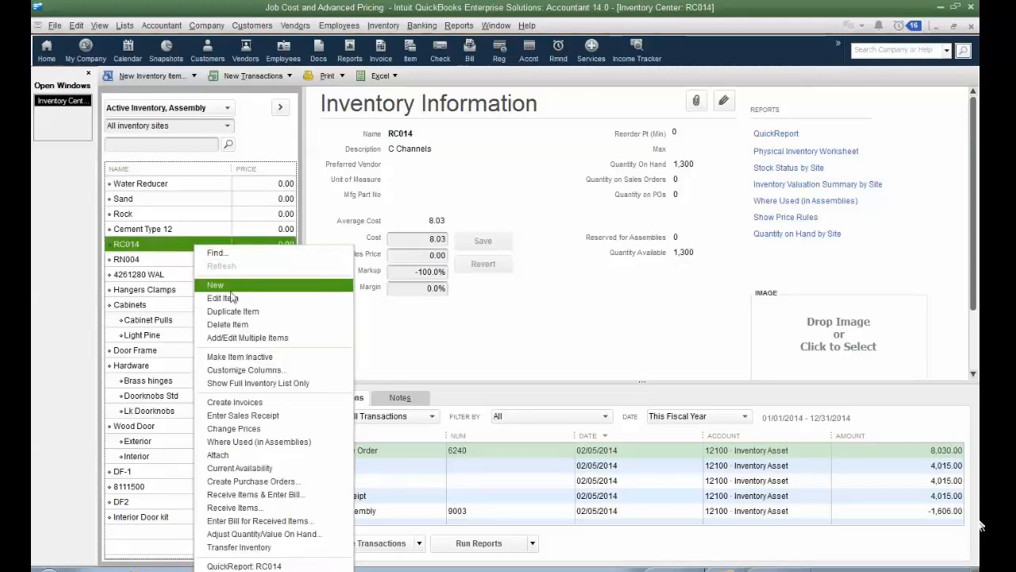
click(223, 299)
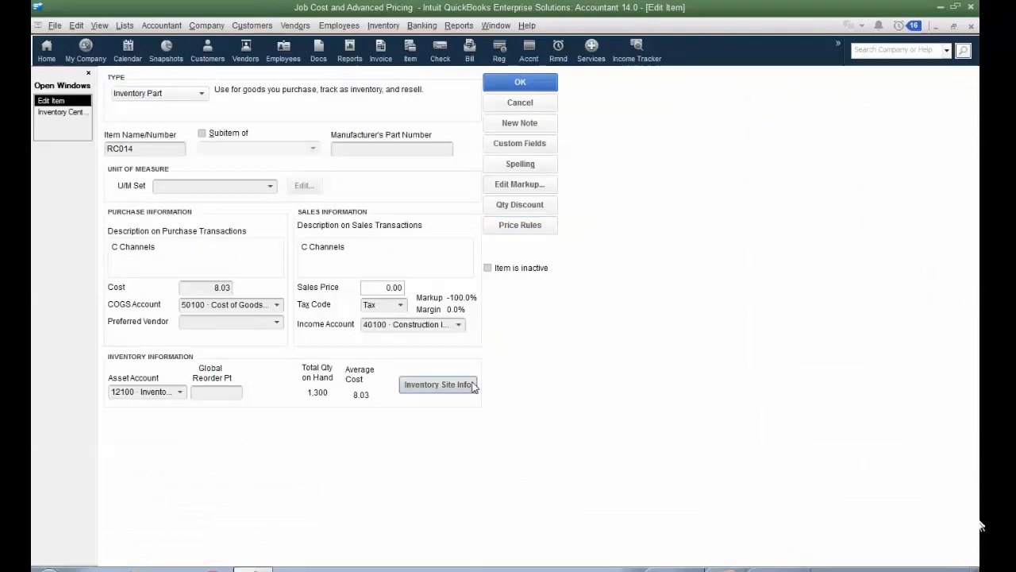
click(438, 385)
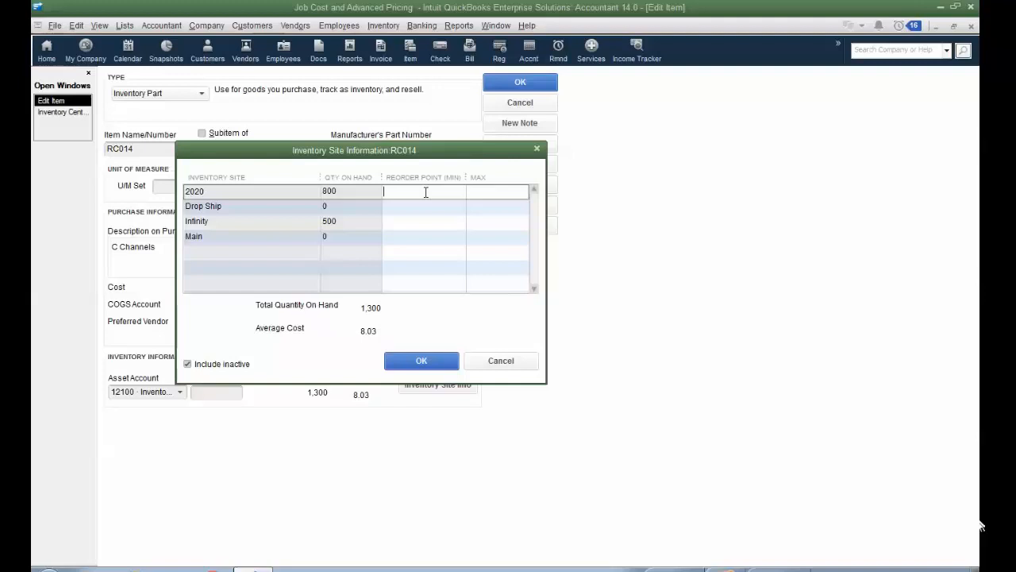
mouse_move(500, 194)
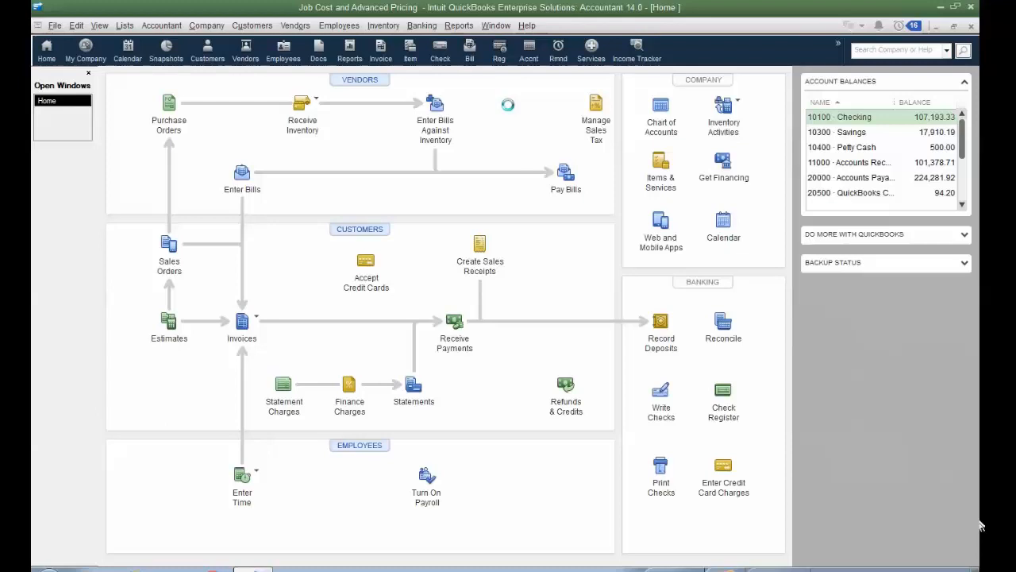
click(661, 400)
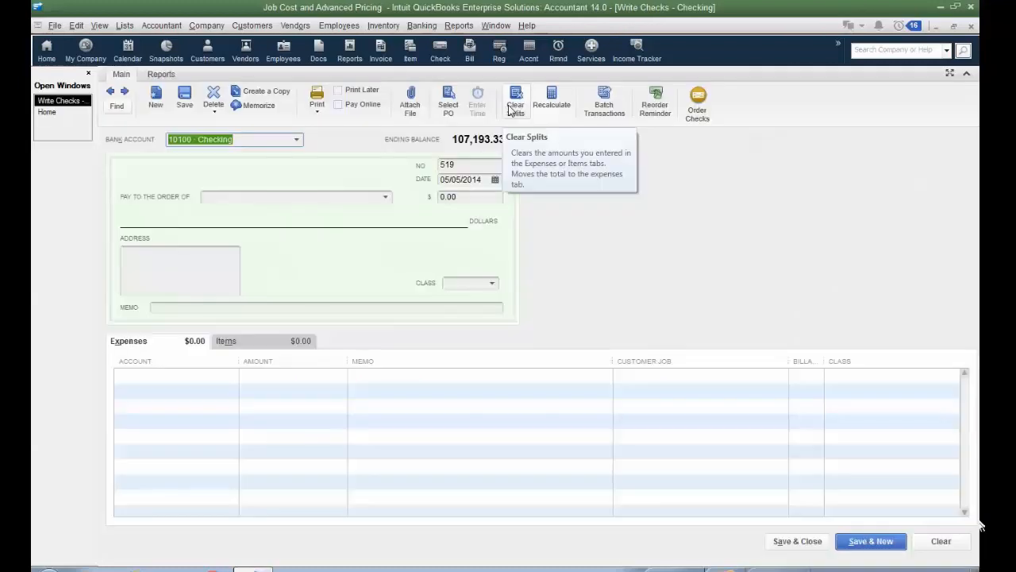